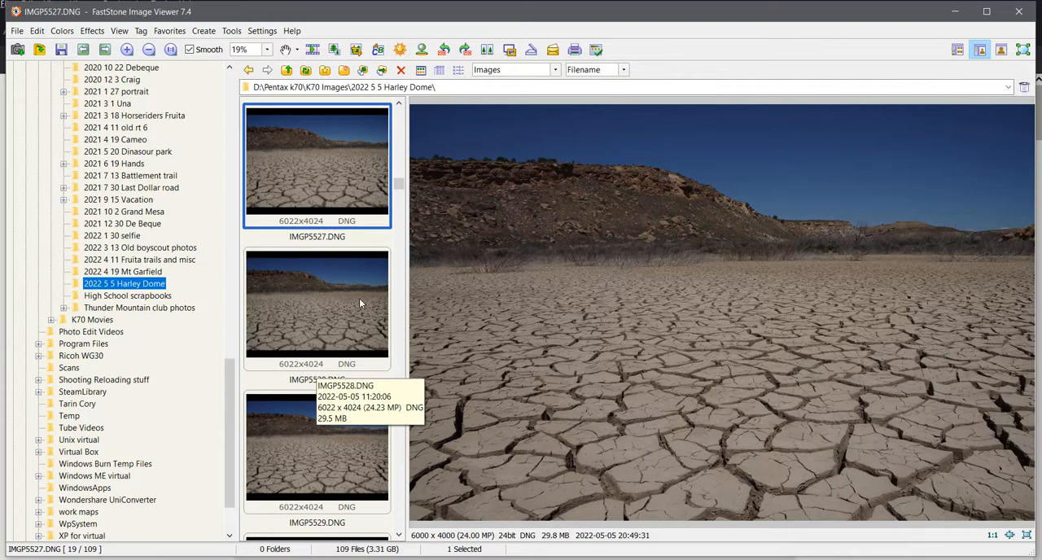
mouse_move(354, 306)
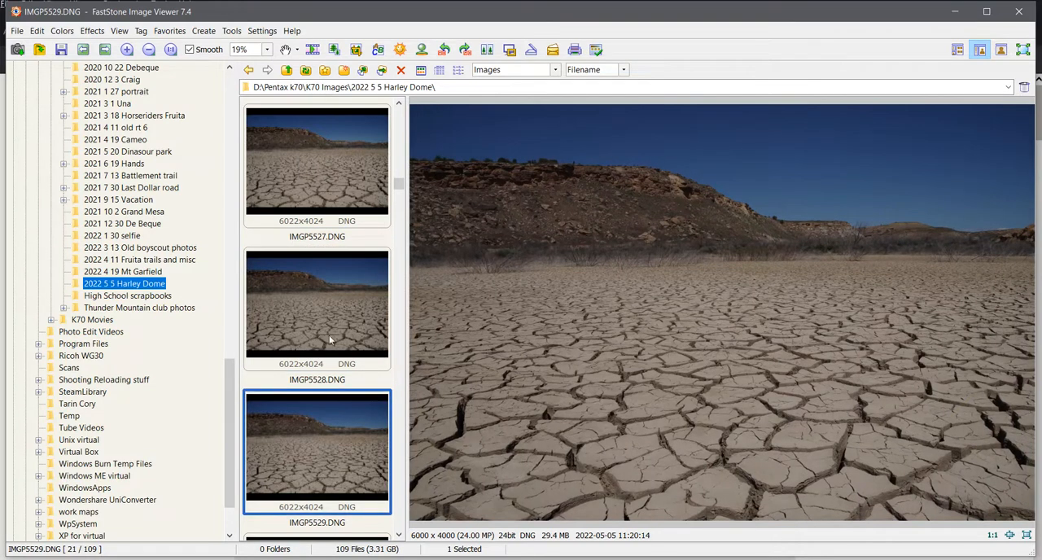
Preview the three cracked-mud shots IMGP5527, IMGP5528 and IMGP5529 in turn
click(317, 160)
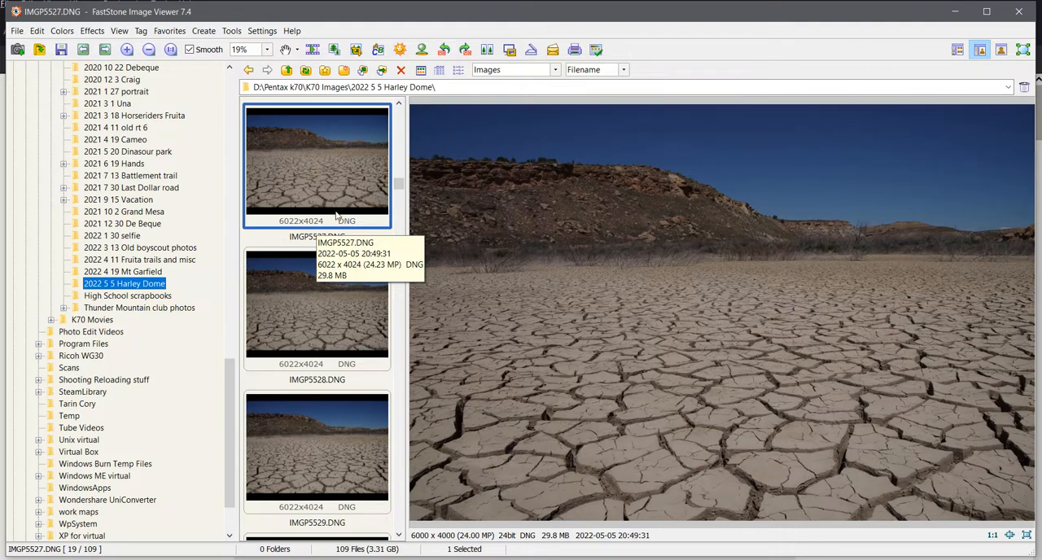
mouse_move(514, 316)
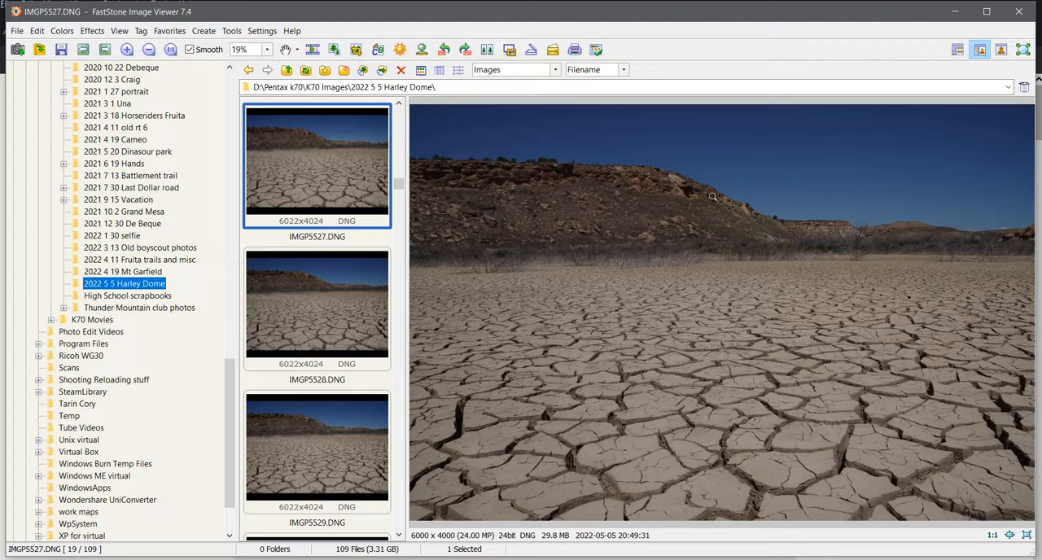
mouse_move(613, 261)
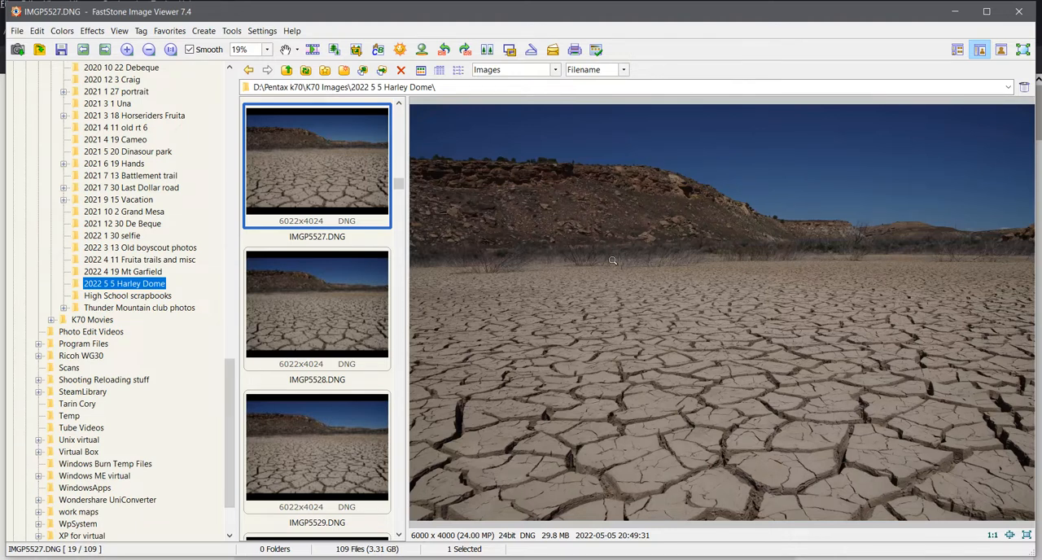
click(317, 305)
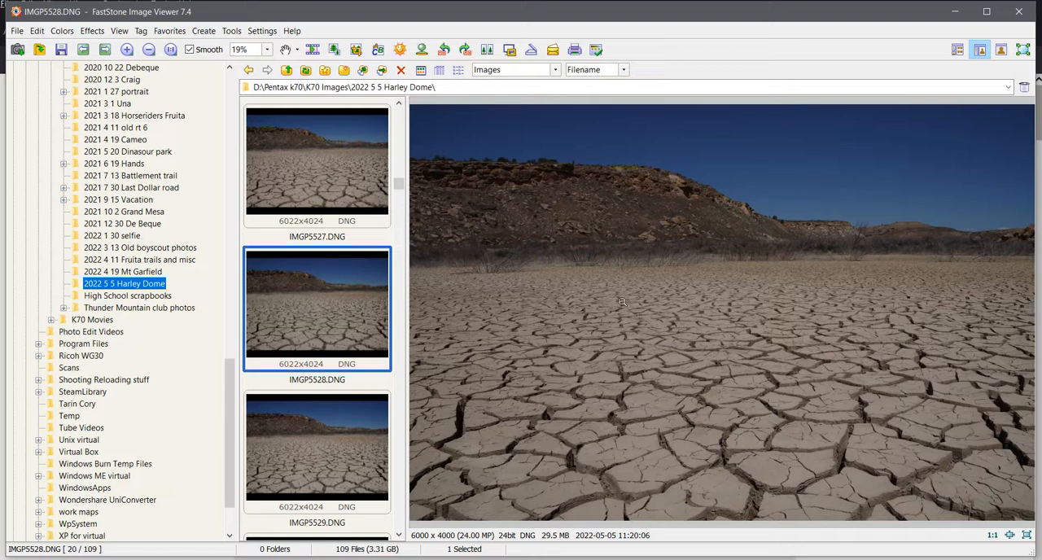
mouse_move(504, 327)
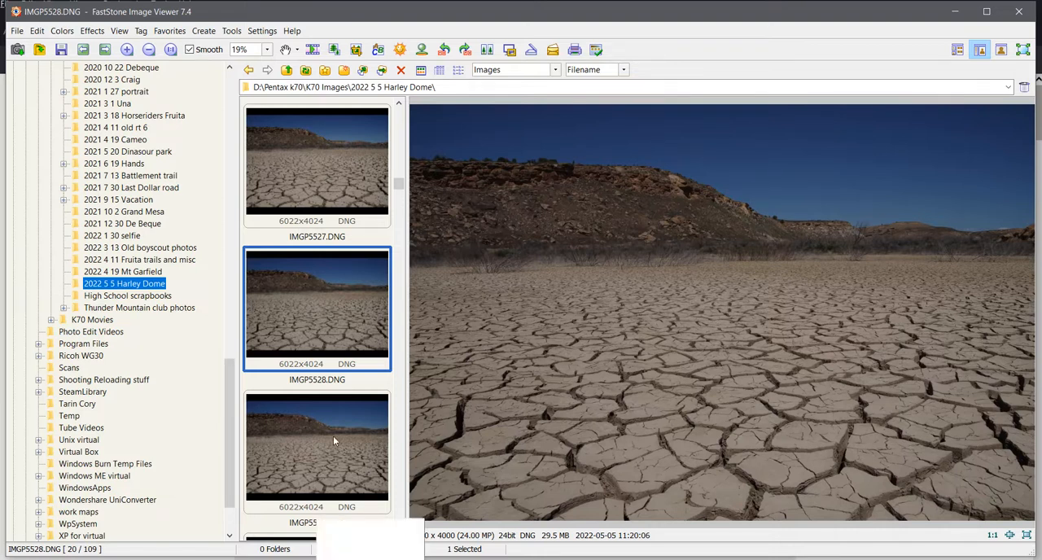
click(316, 448)
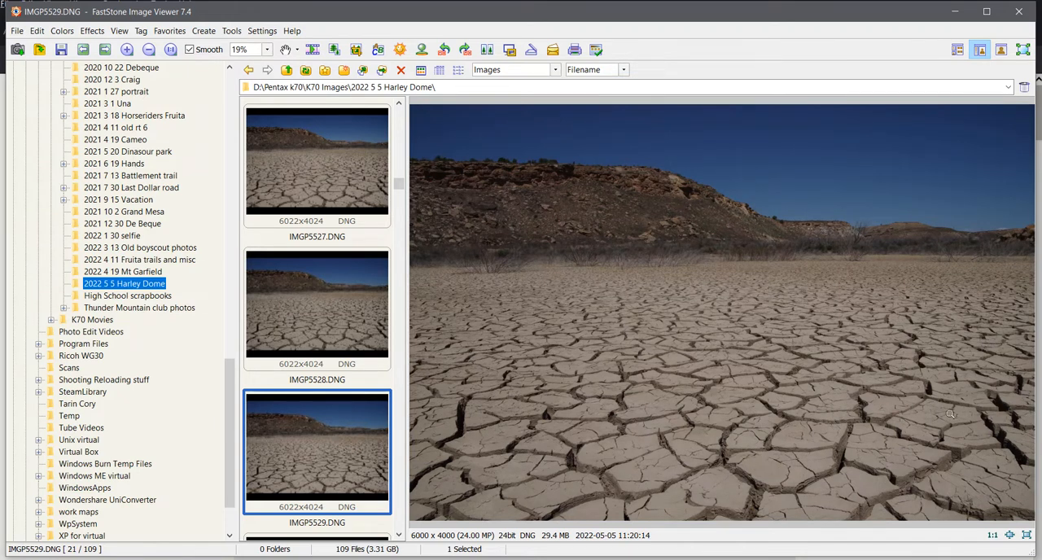
mouse_move(720, 421)
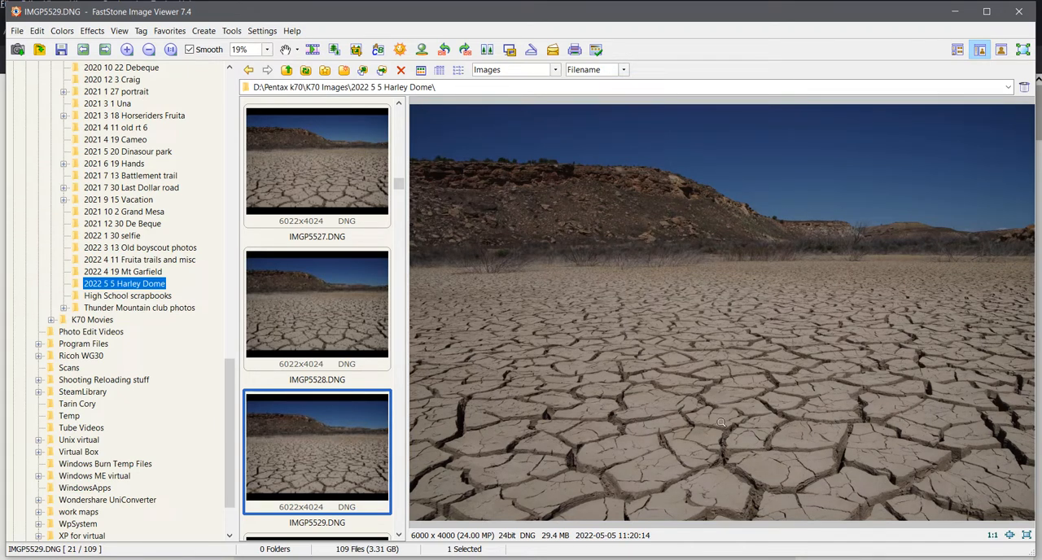
right_click(317, 448)
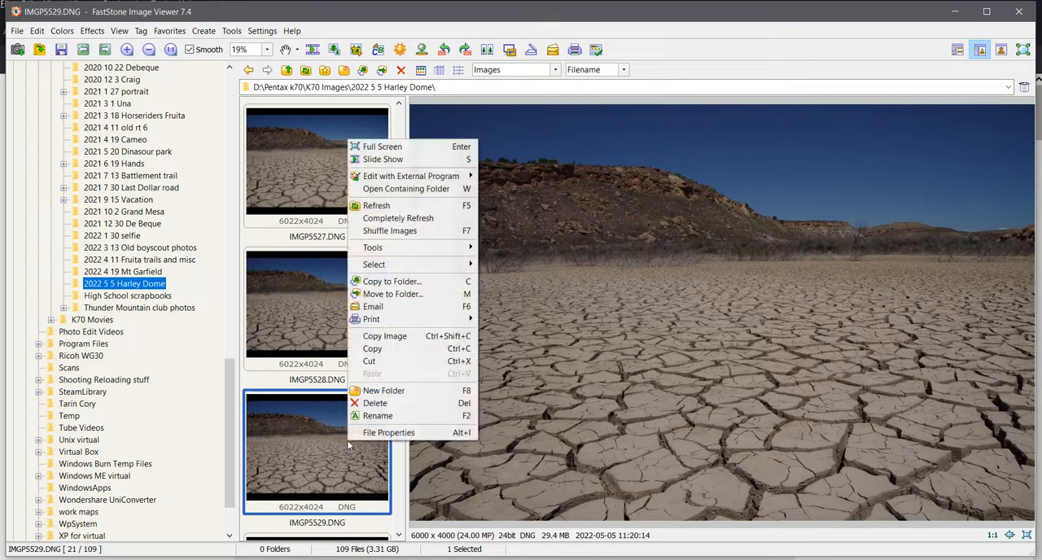
click(389, 433)
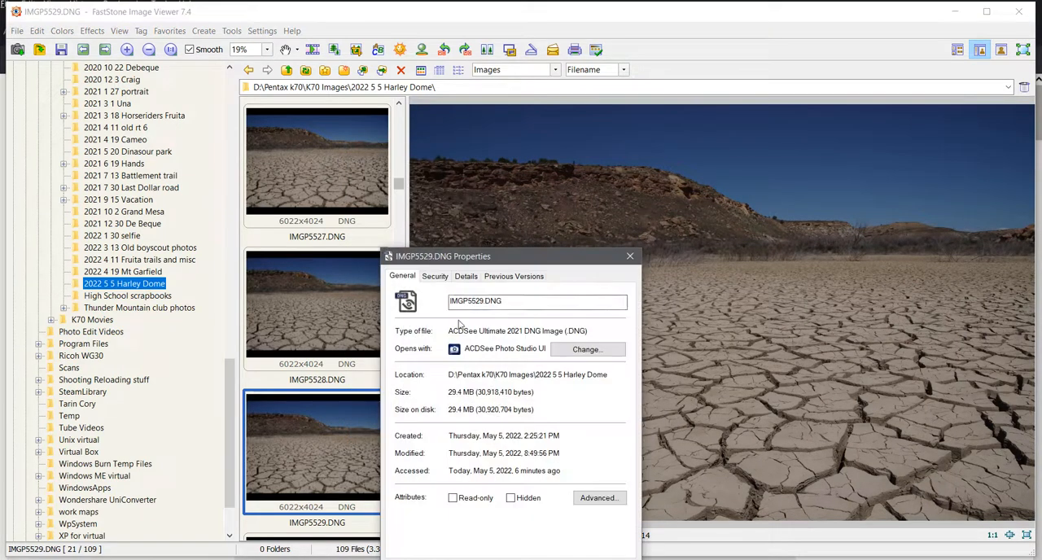
click(465, 276)
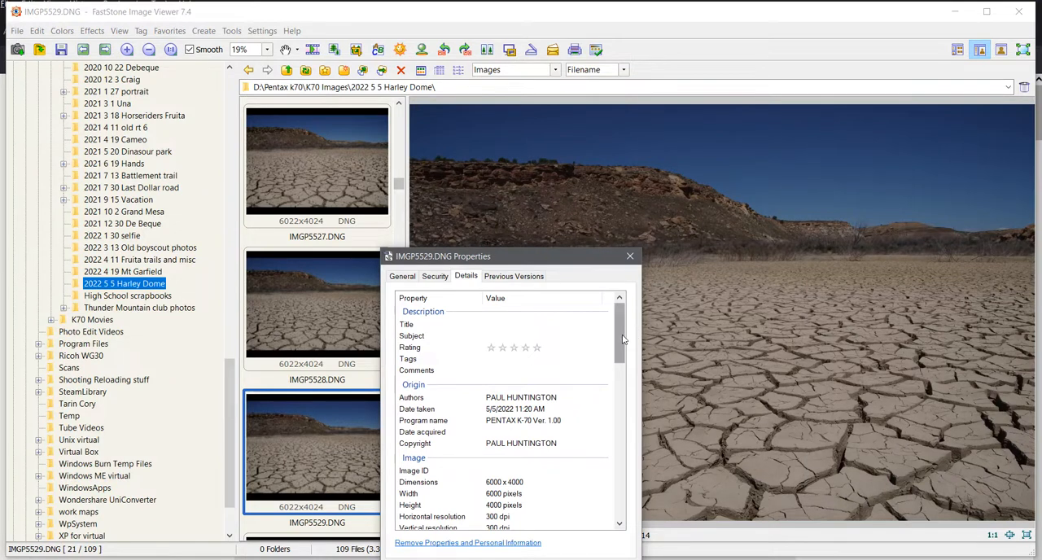
scroll(down, 3)
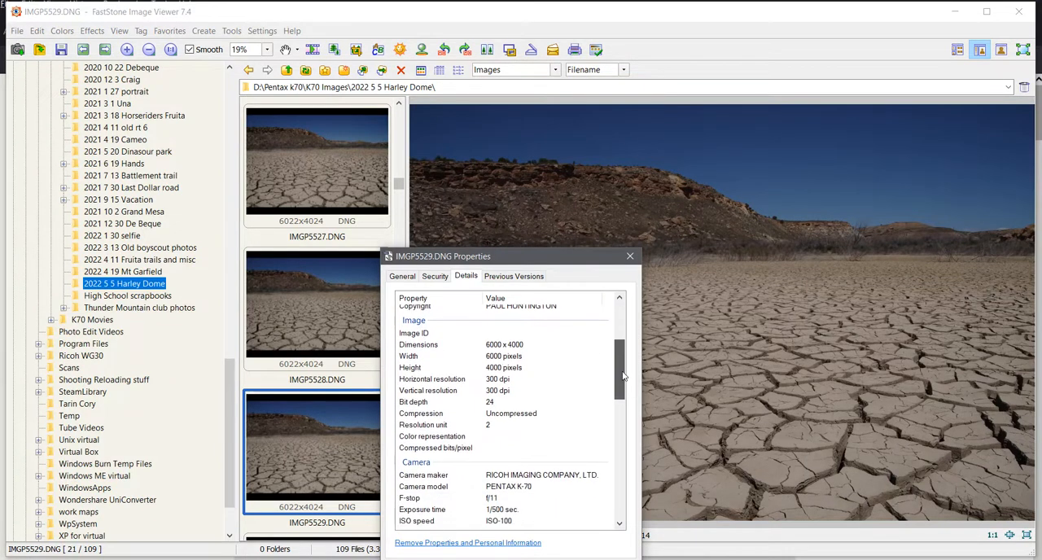
scroll(down, 3)
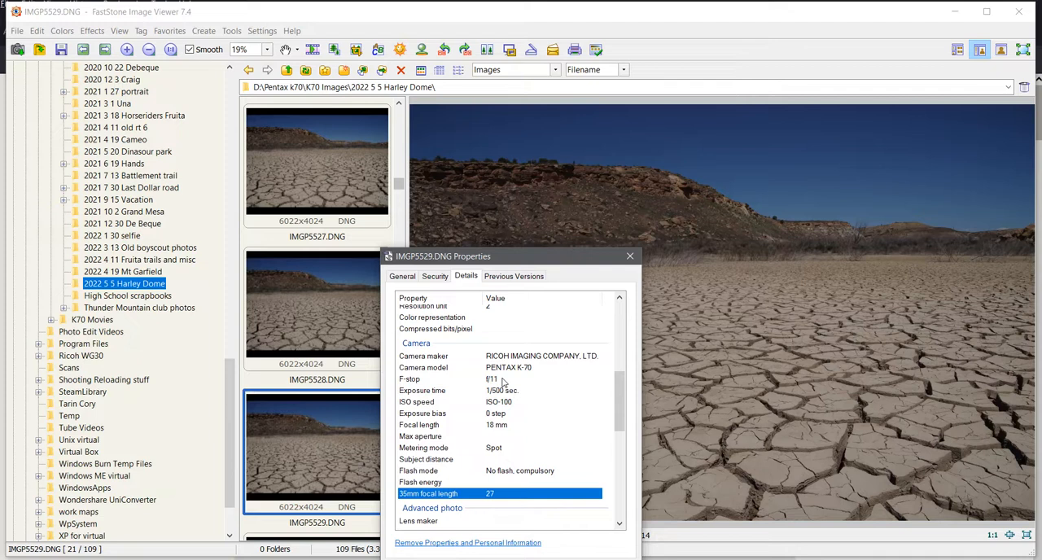
scroll(down, 3)
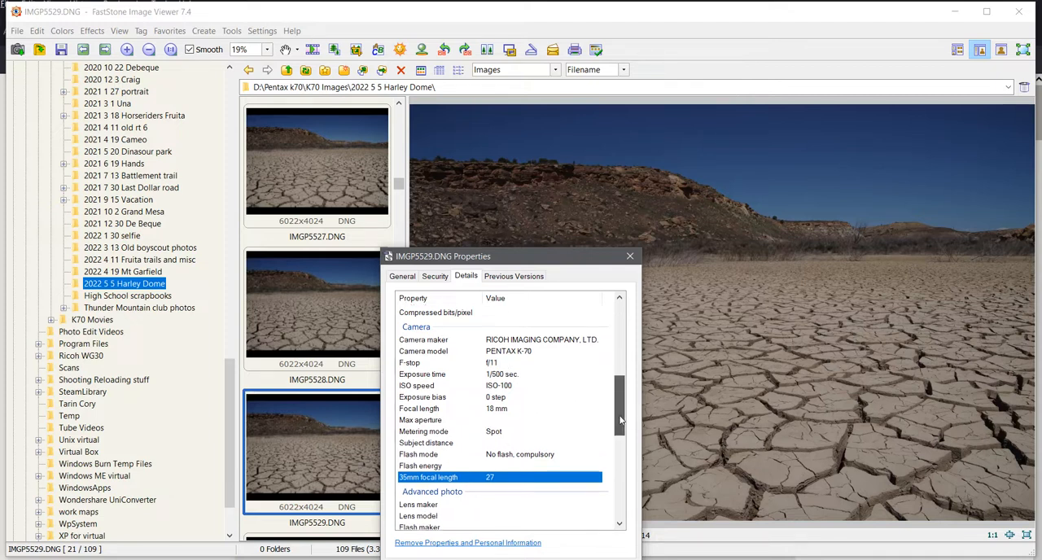
scroll(down, 3)
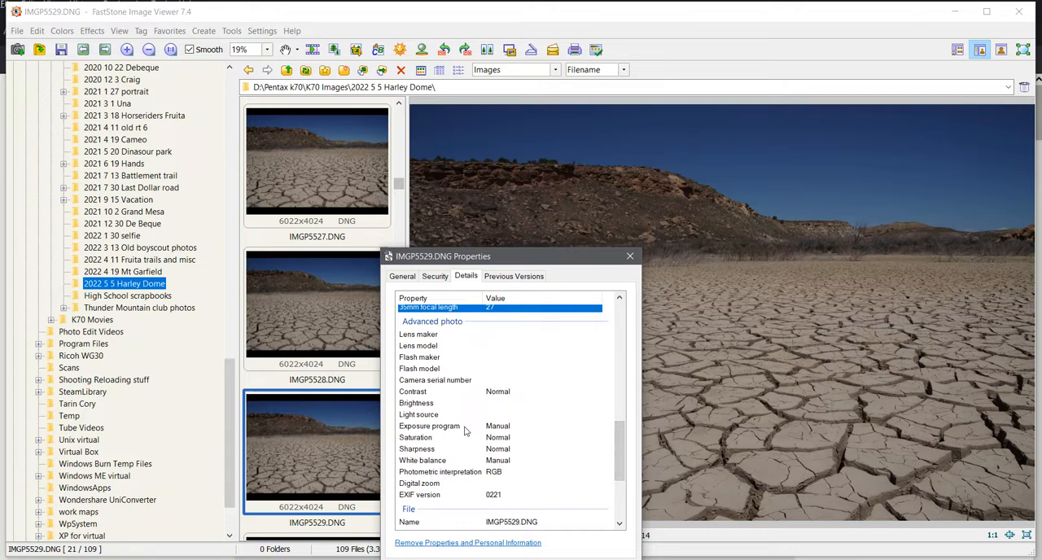
mouse_move(611, 456)
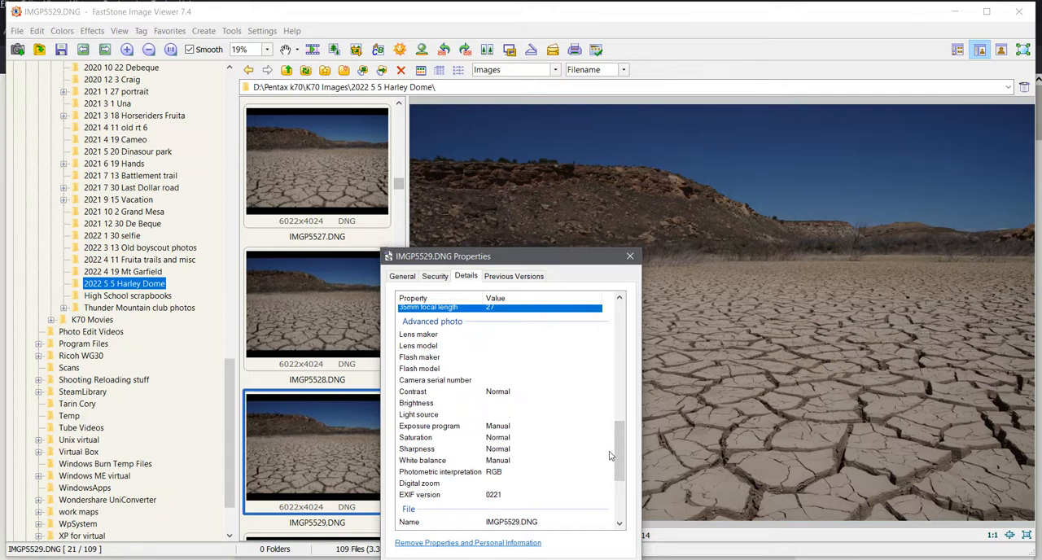
mouse_move(588, 443)
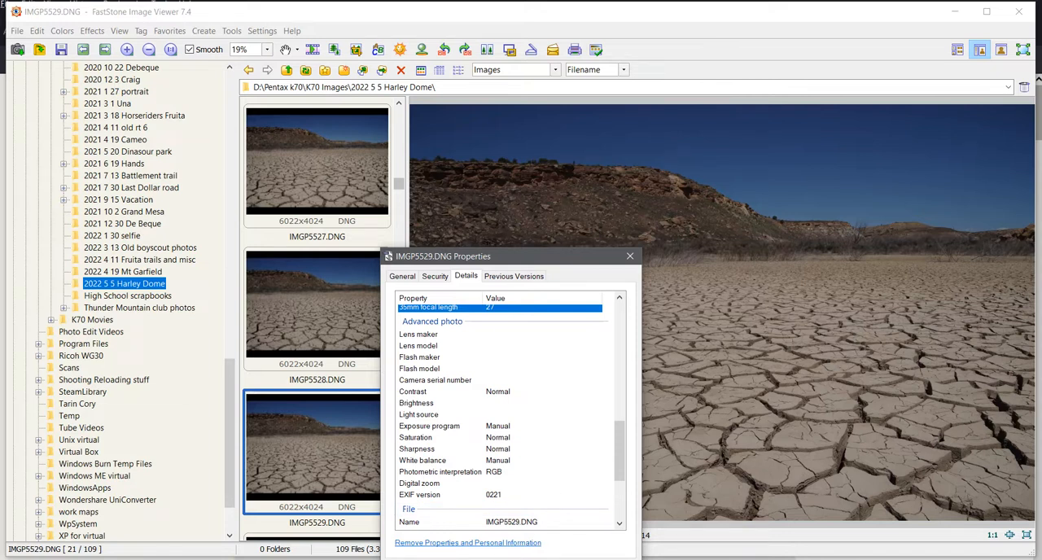
click(629, 255)
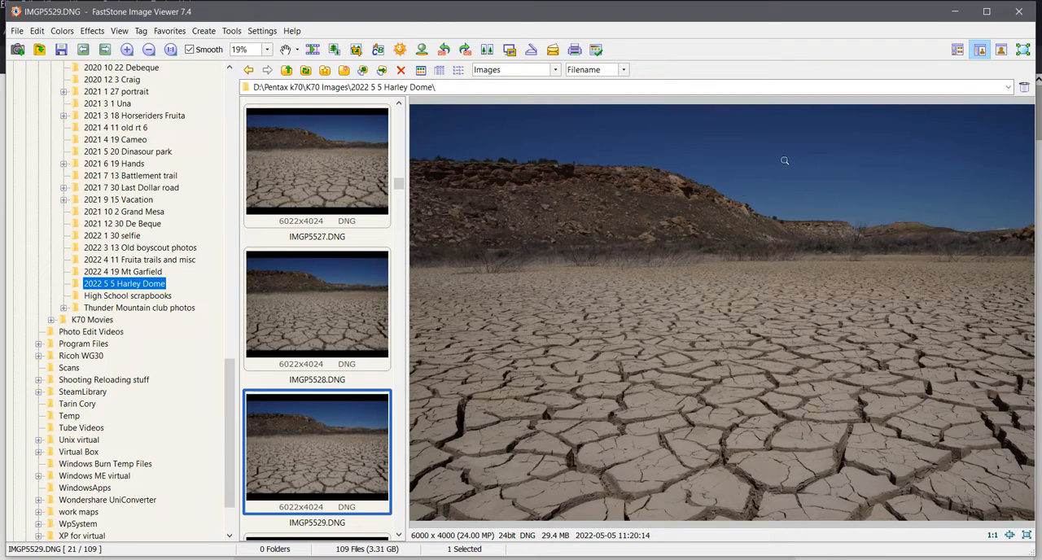
mouse_move(350, 323)
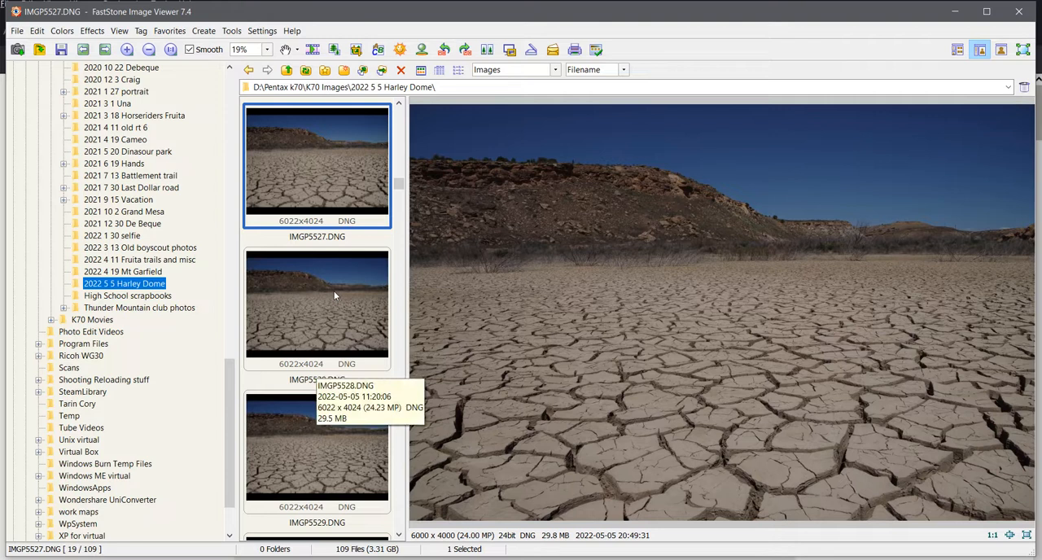
Show IMGP5529, then return to the first shot IMGP5527
click(316, 452)
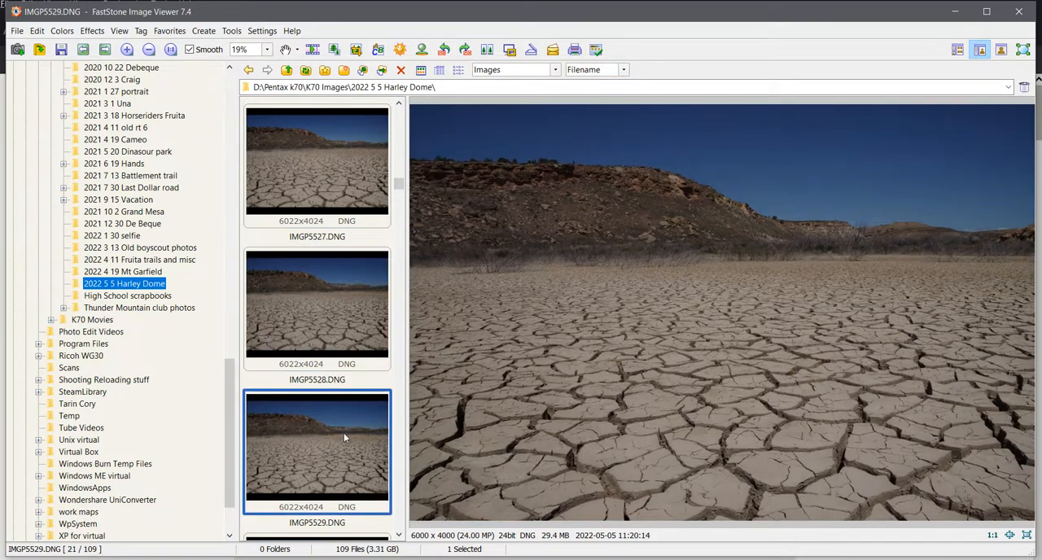
click(317, 160)
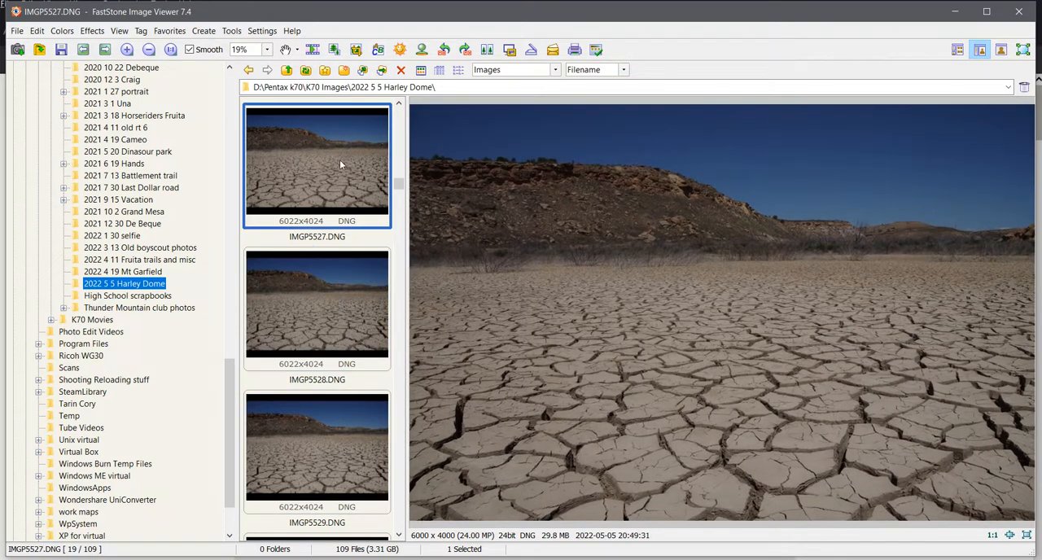
mouse_move(338, 269)
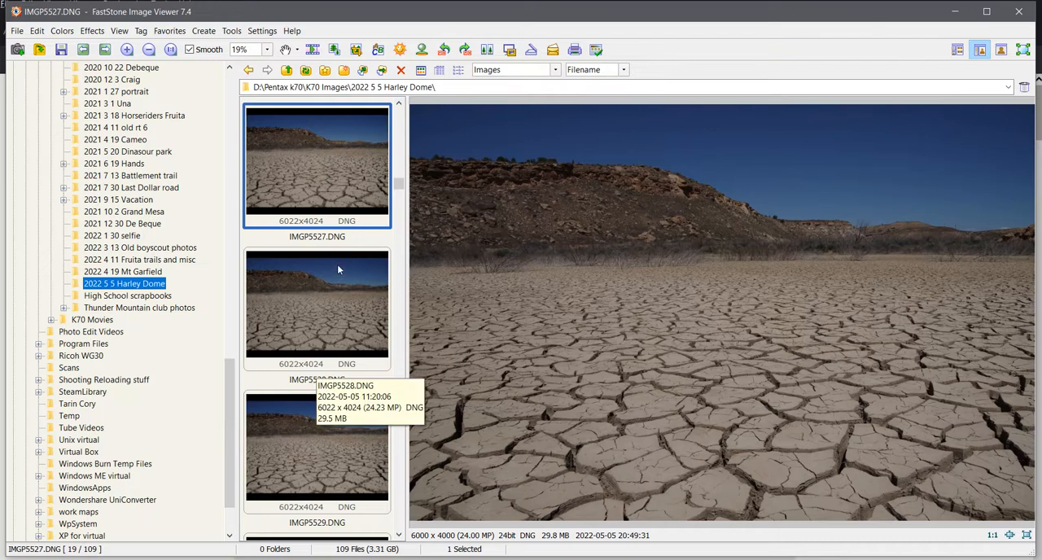
mouse_move(333, 270)
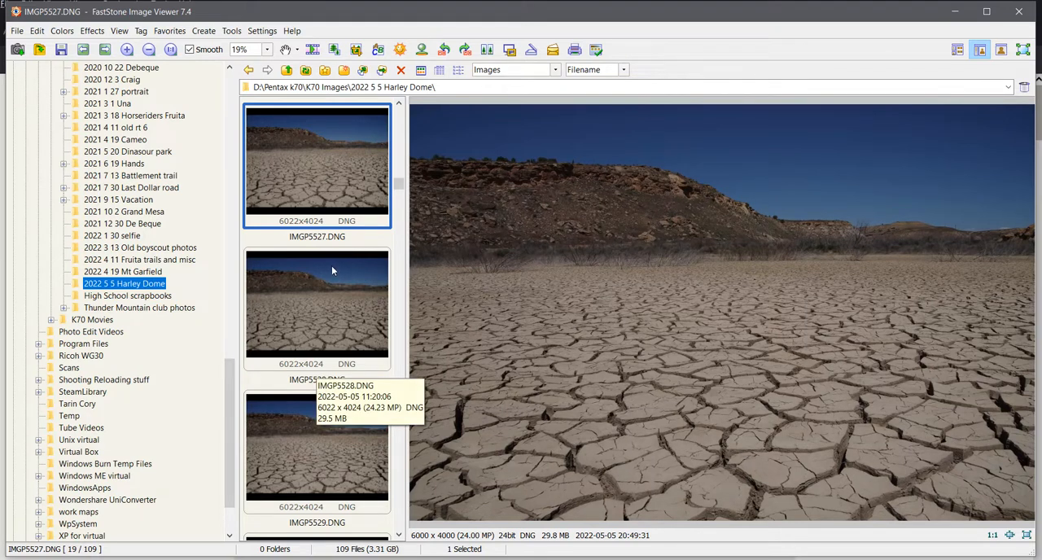
mouse_move(219, 77)
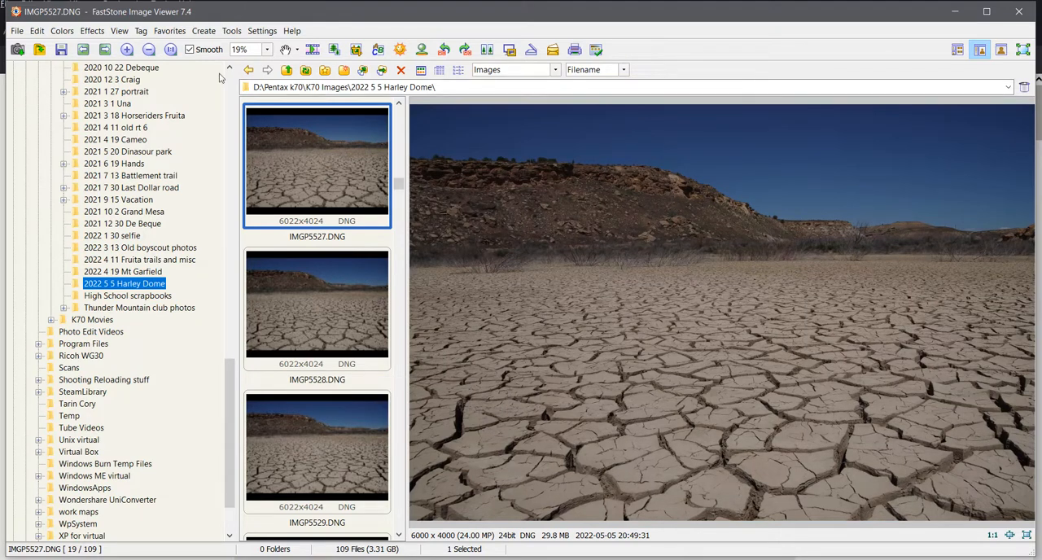
mouse_move(408, 313)
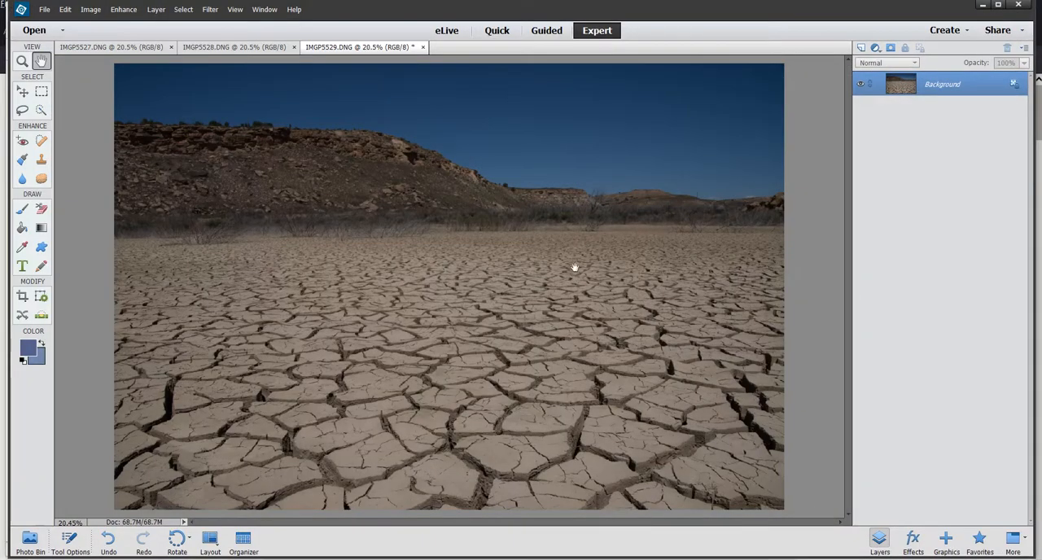
click(114, 59)
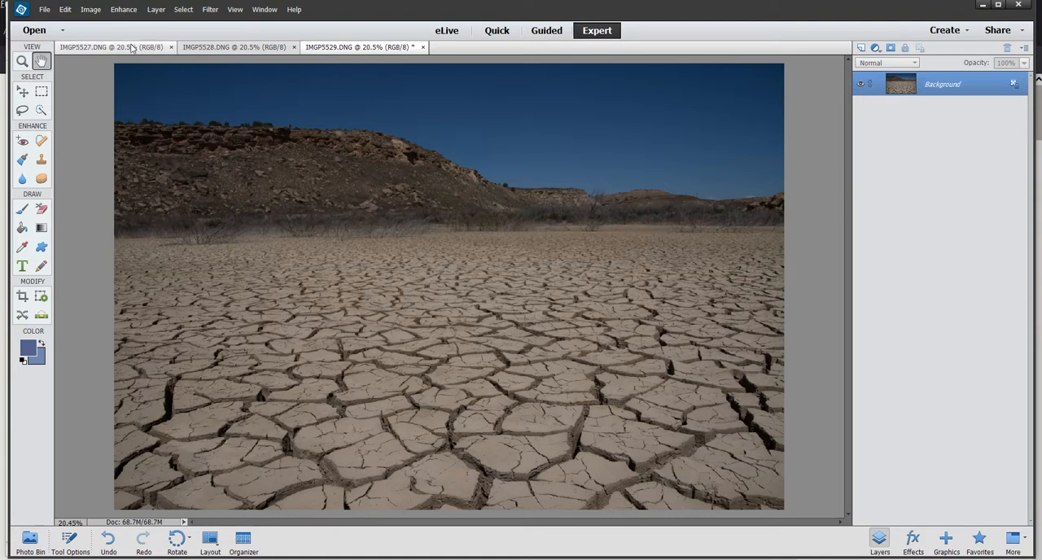
click(236, 52)
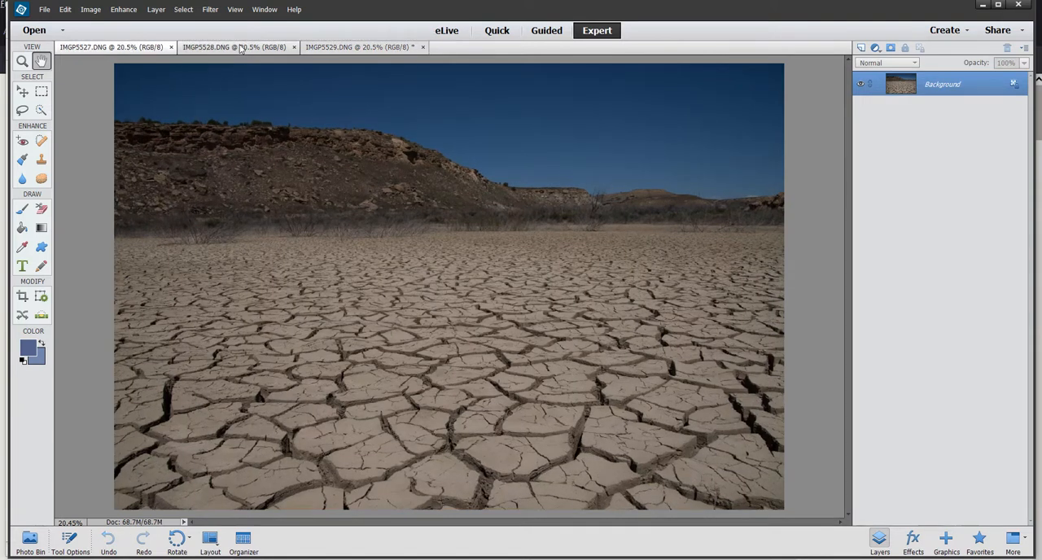
click(358, 47)
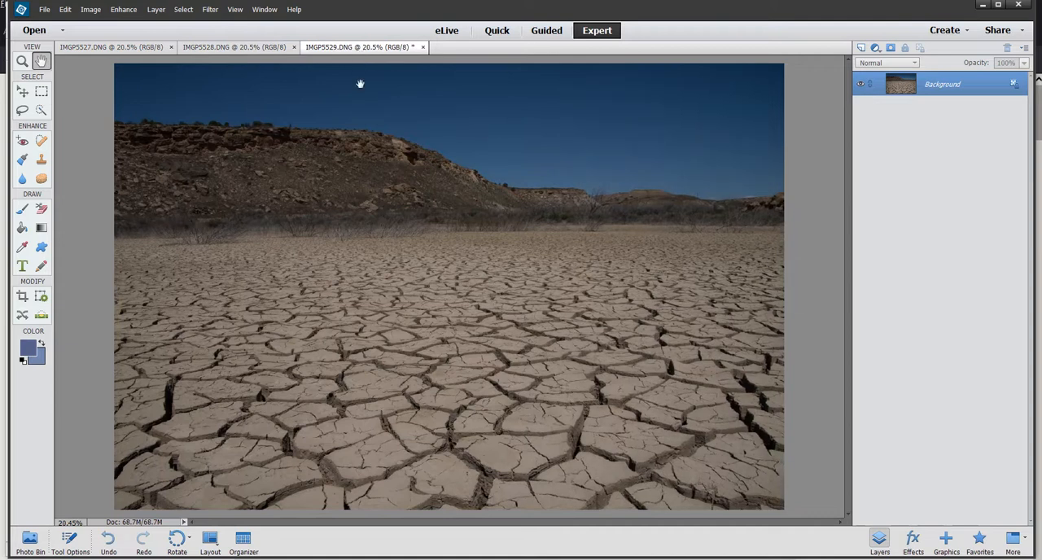
mouse_move(946, 257)
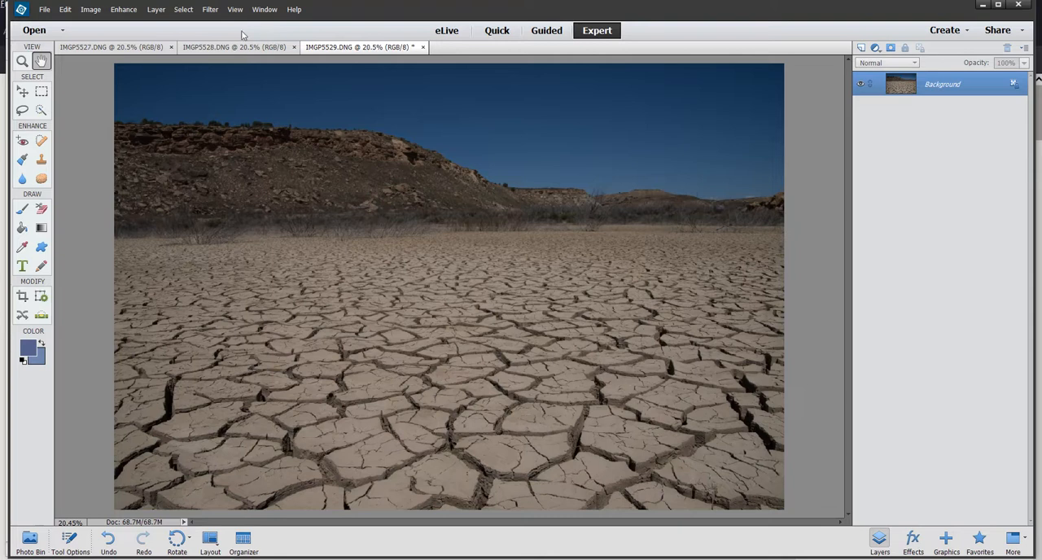
Show the Effects panel from the Window menu with the Elements+ category selected
click(262, 9)
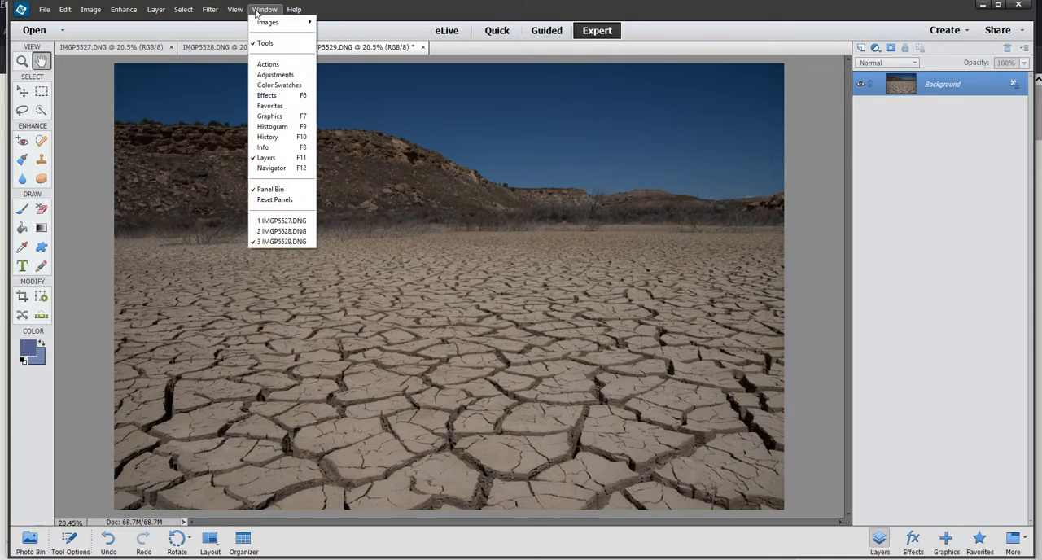
mouse_move(267, 95)
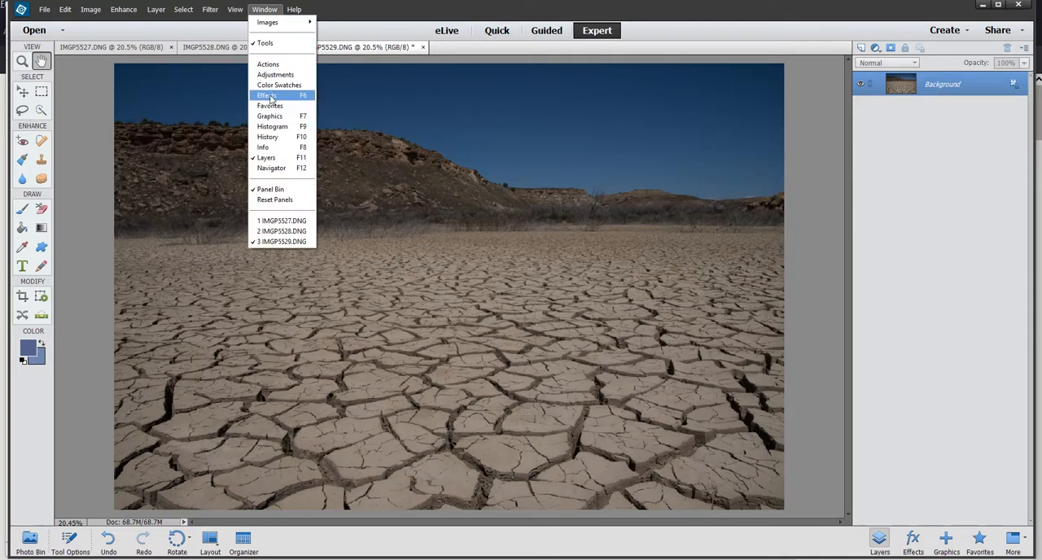
click(267, 95)
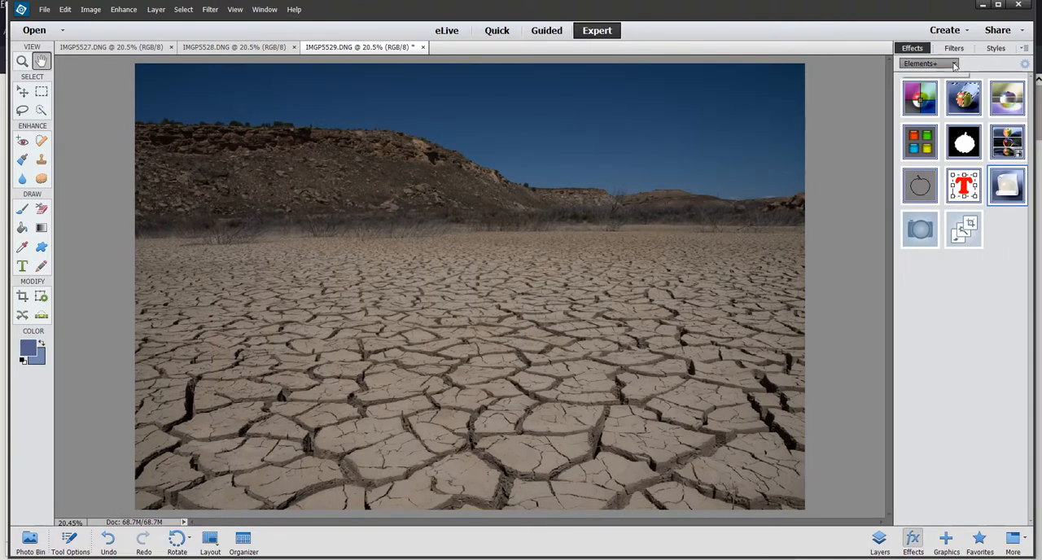
click(952, 63)
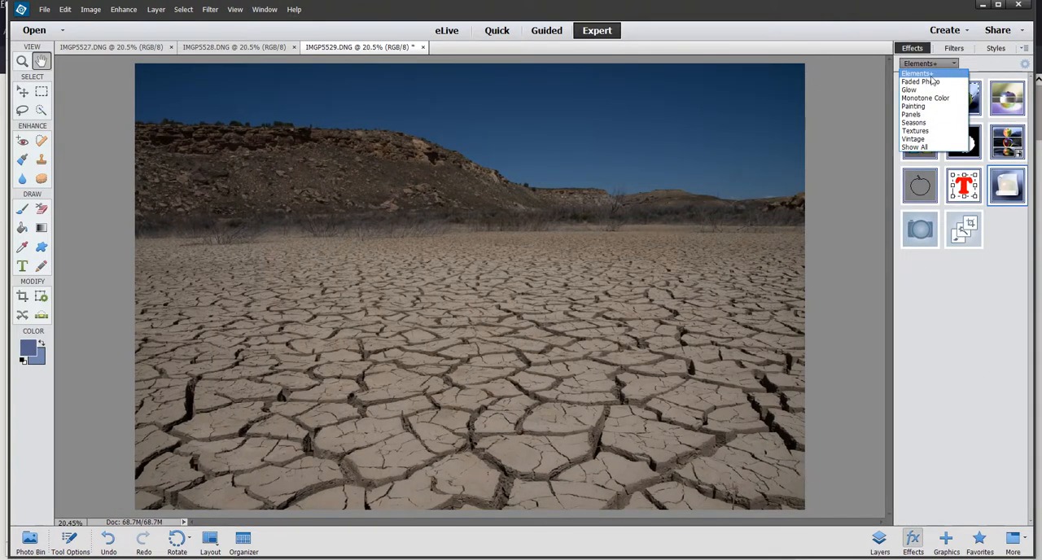
click(918, 73)
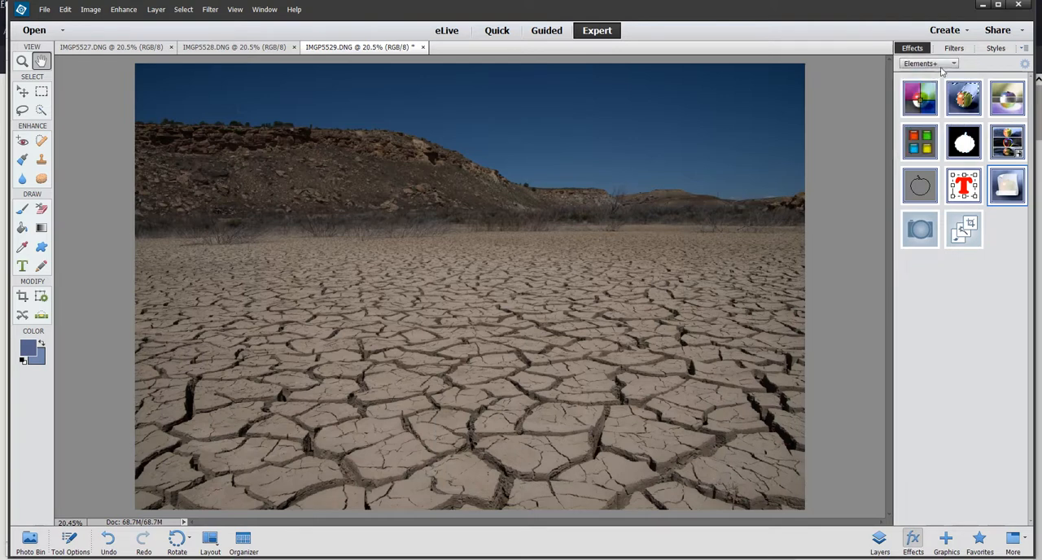
mouse_move(964, 186)
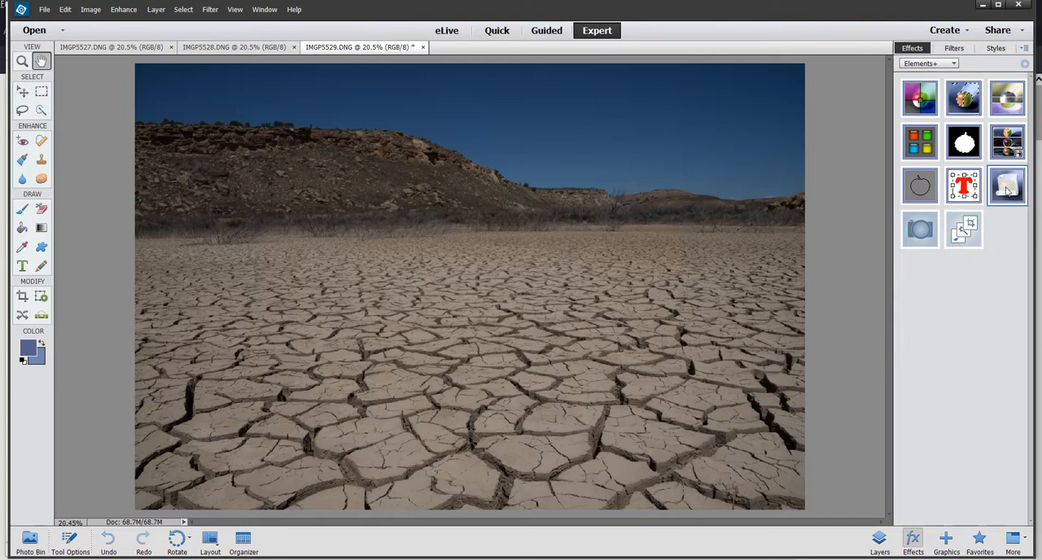
Open the Elements+ Scripts catalog and select Sharpen > Focus Stacking
click(1006, 185)
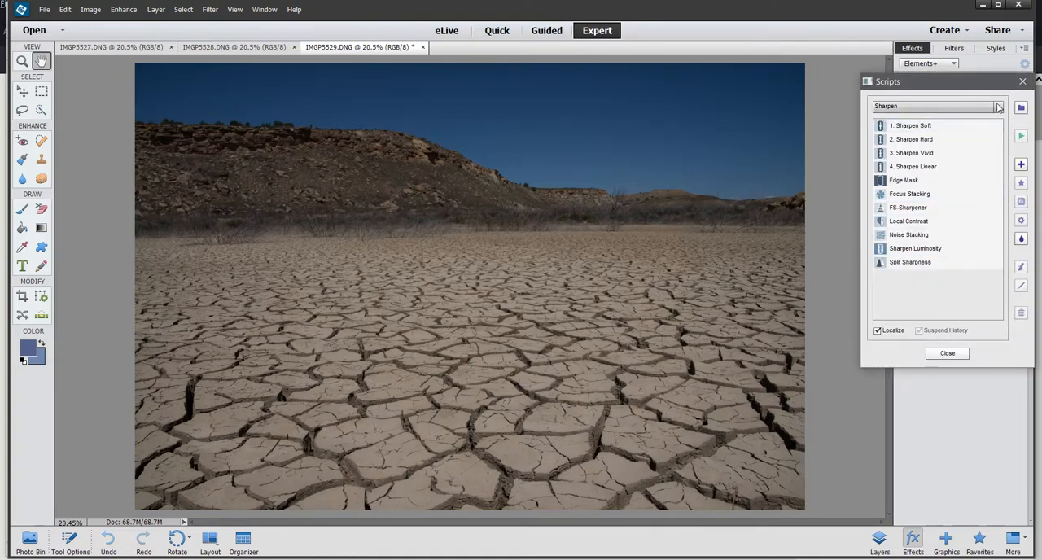
click(997, 107)
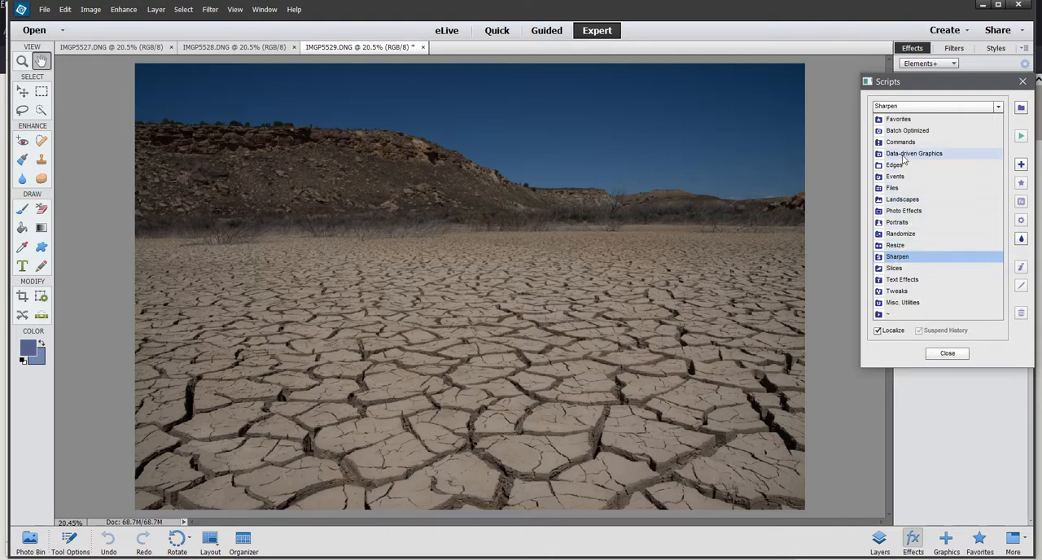
mouse_move(911, 261)
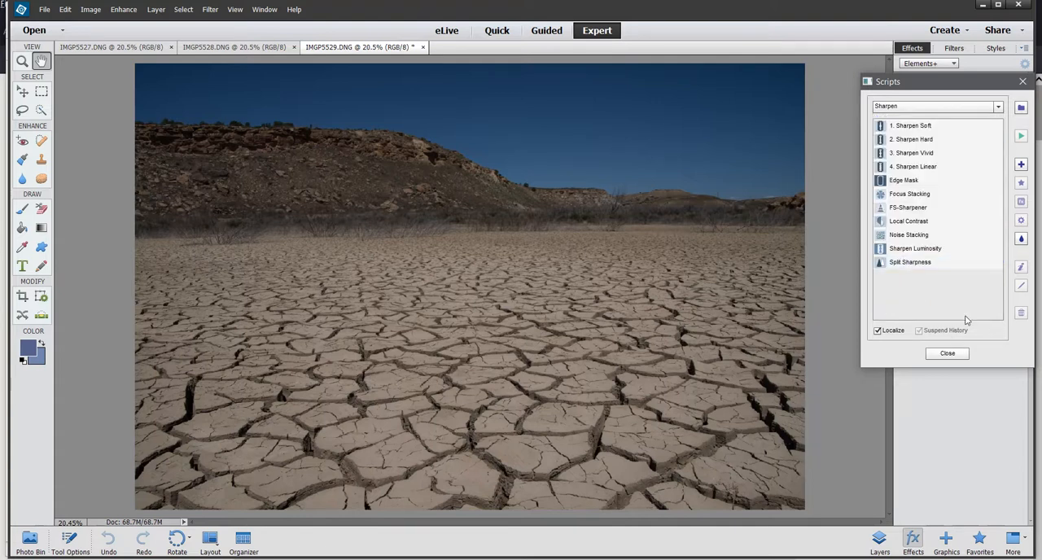
click(910, 194)
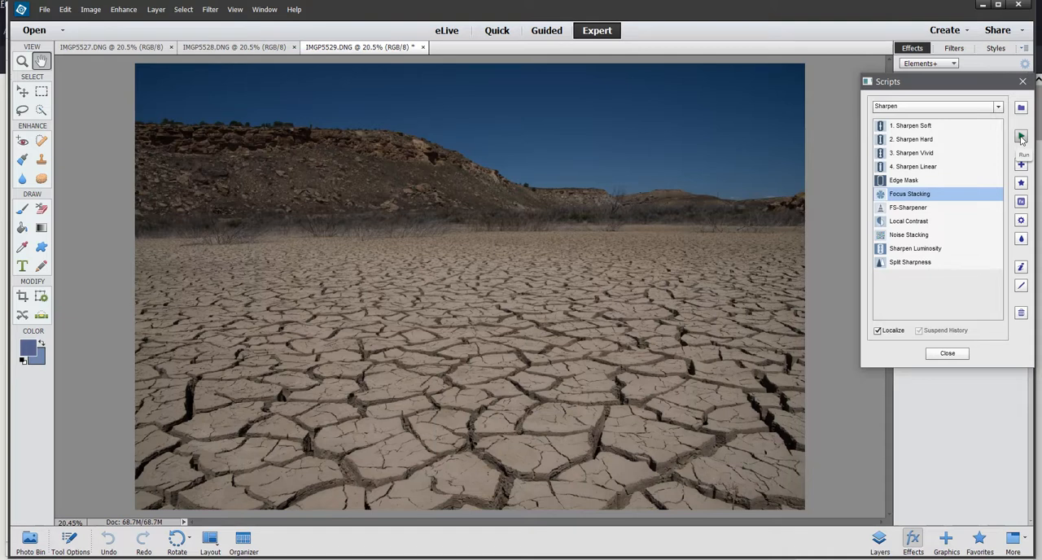
Run Focus Stacking on the three mud shots and confirm the Done alert
click(1021, 137)
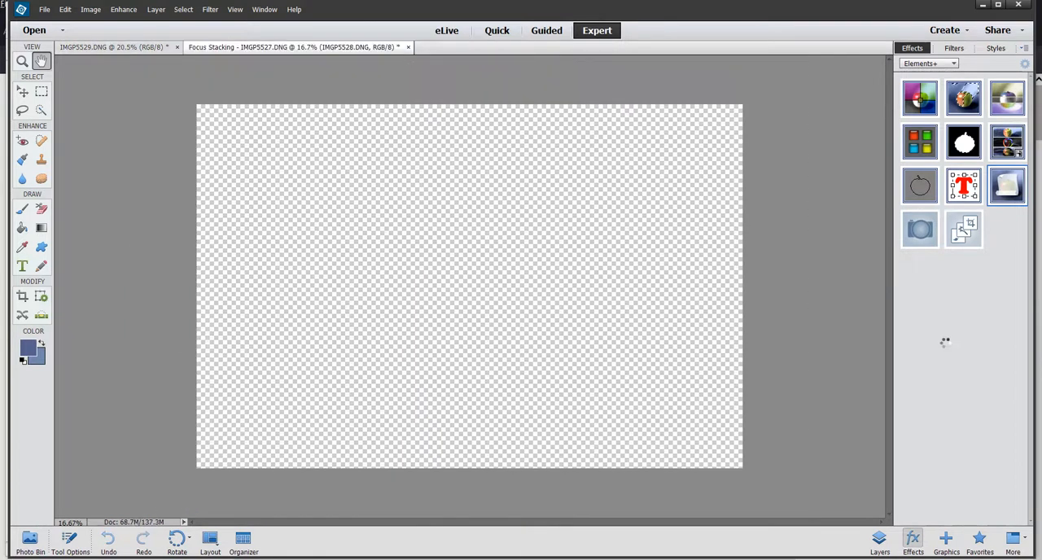
click(171, 48)
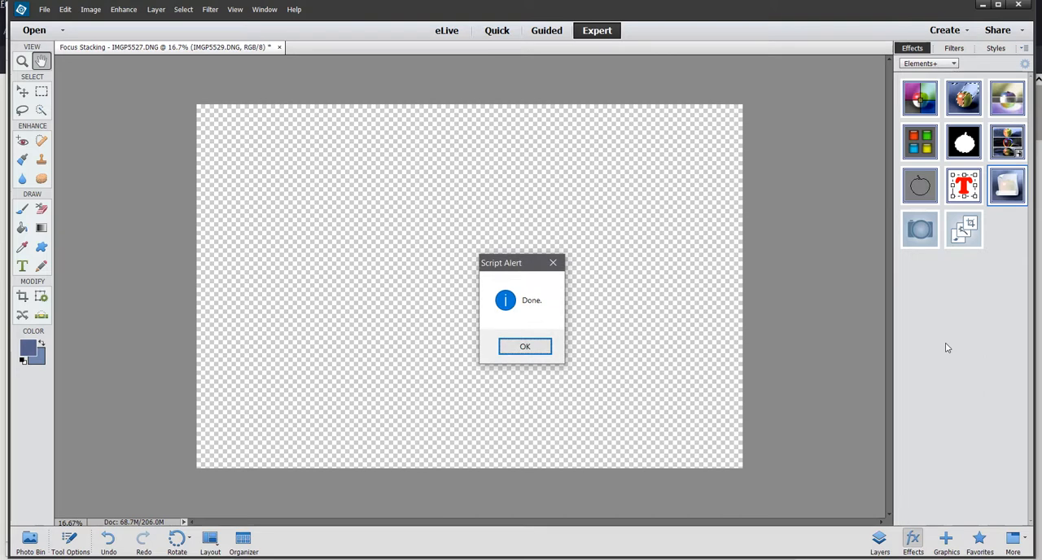
click(524, 346)
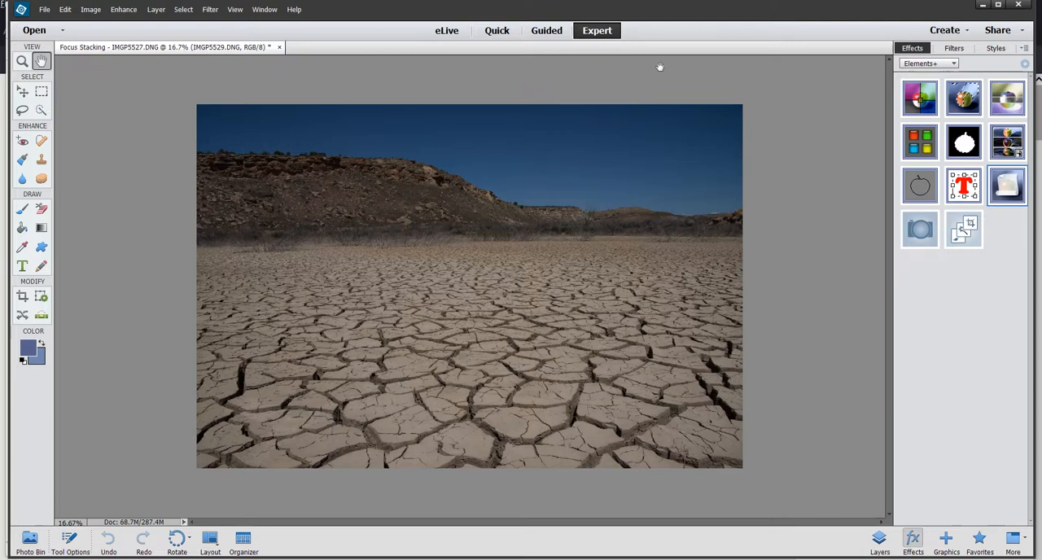
mouse_move(550, 237)
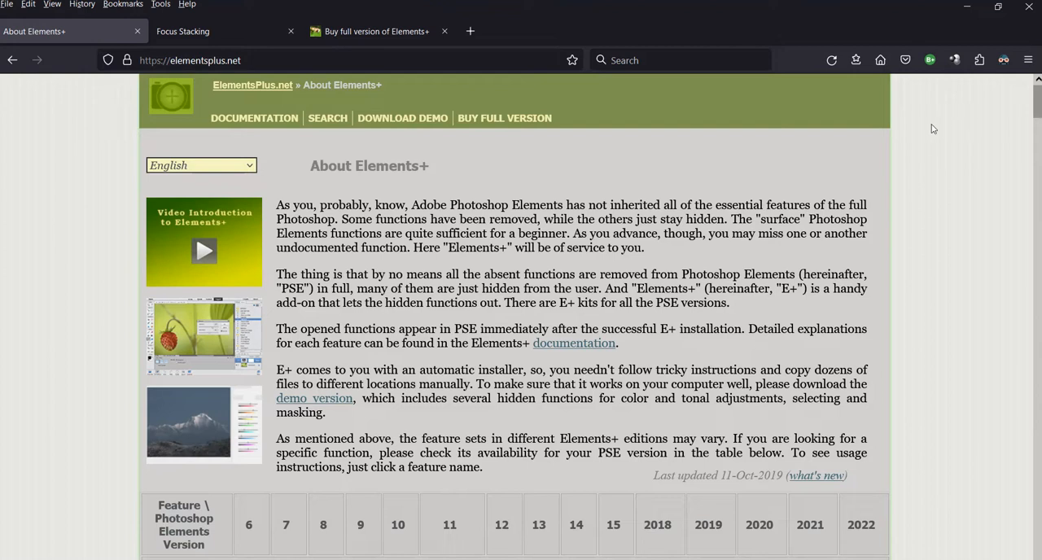
Scroll the Elements+ comparison table in Firefox to the Focus Stacking row
scroll(down, 3)
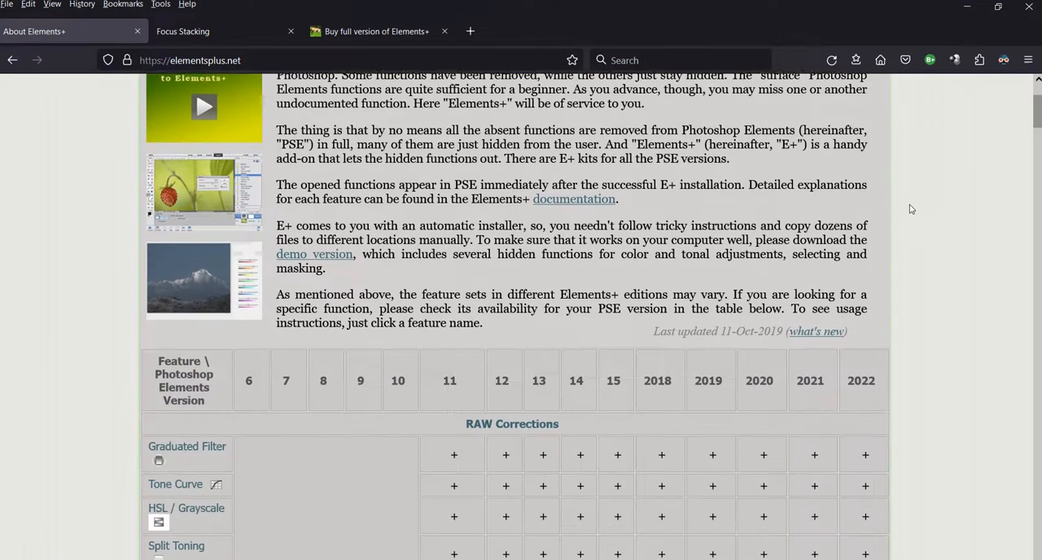
scroll(down, 3)
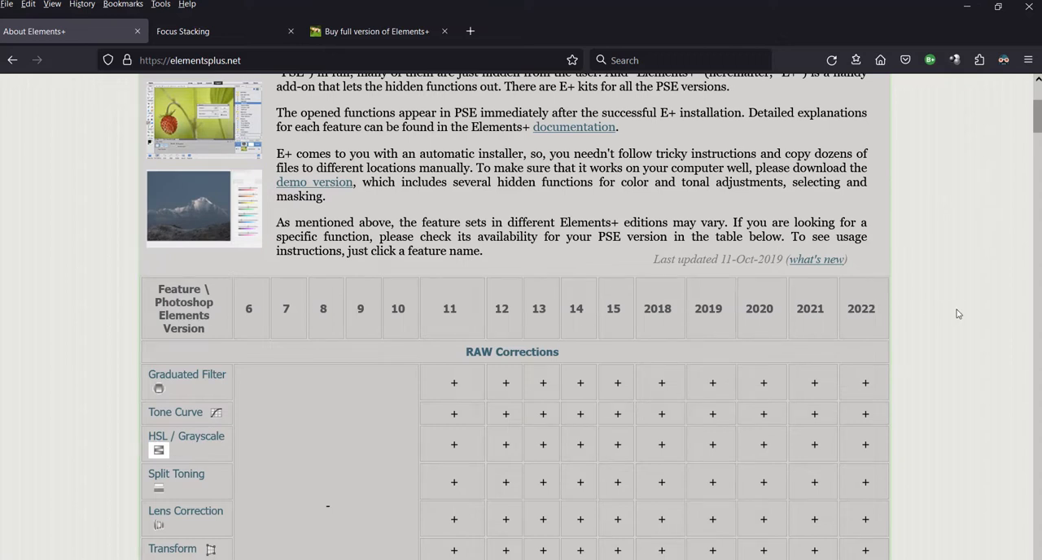
scroll(down, 3)
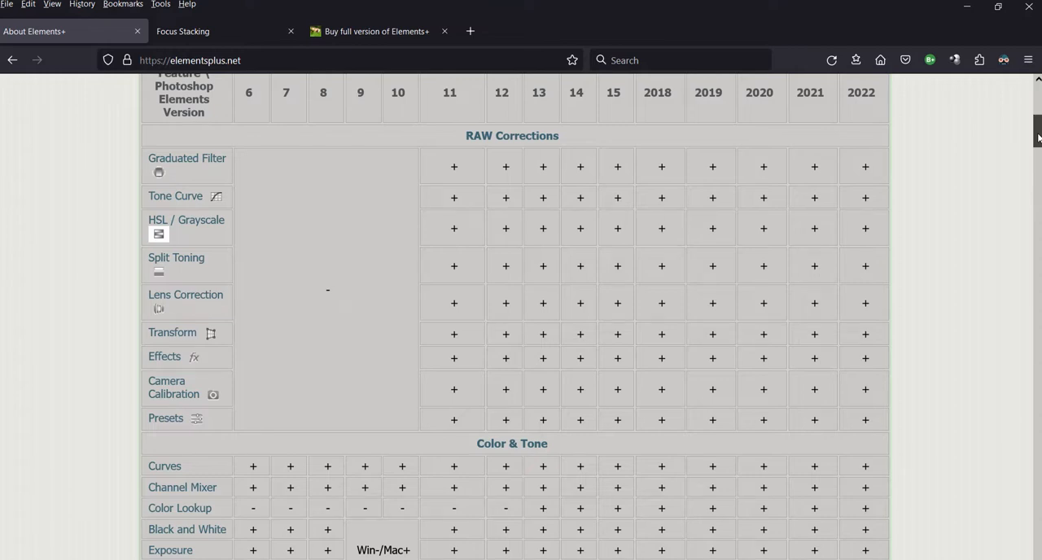
scroll(down, 3)
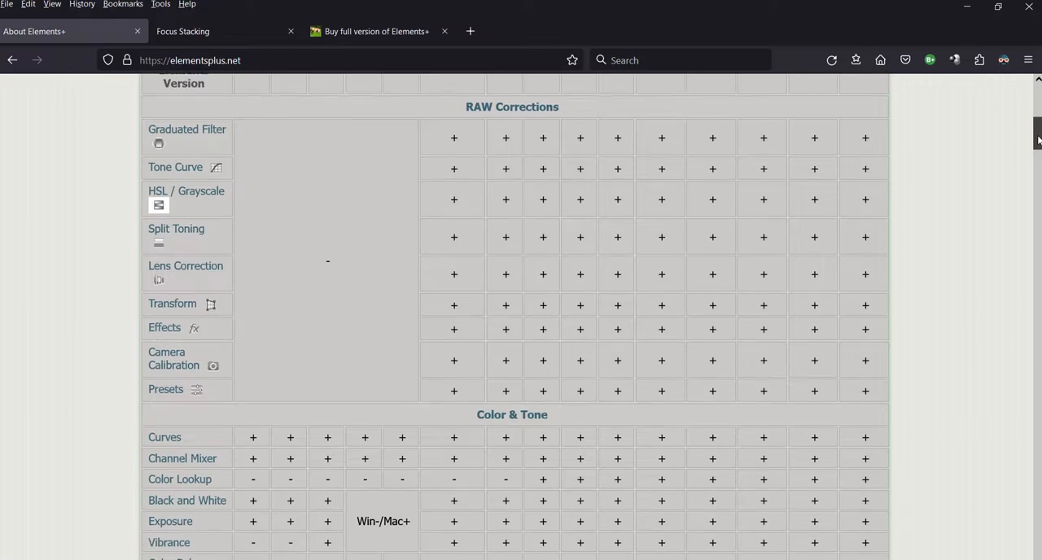
scroll(down, 3)
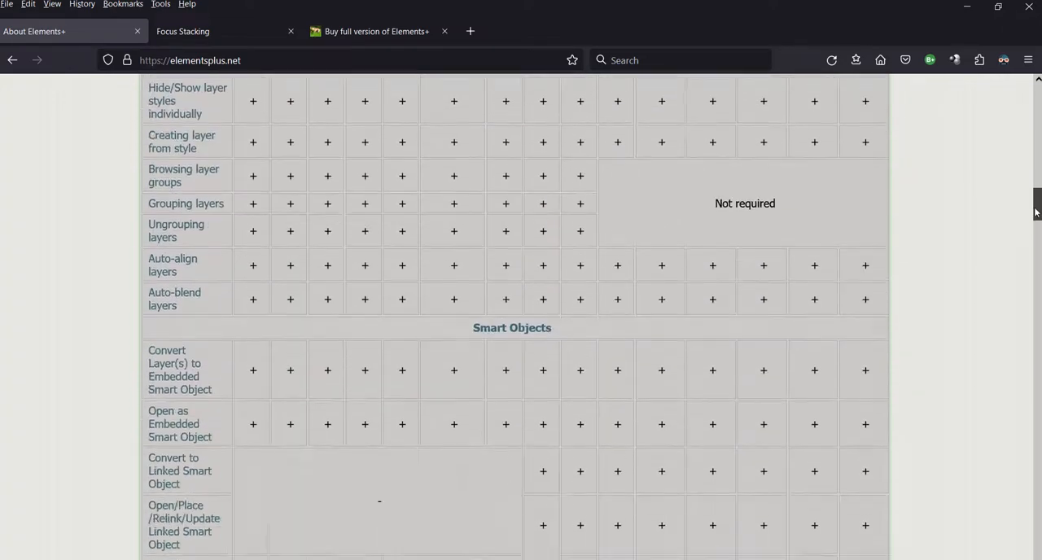
scroll(down, 3)
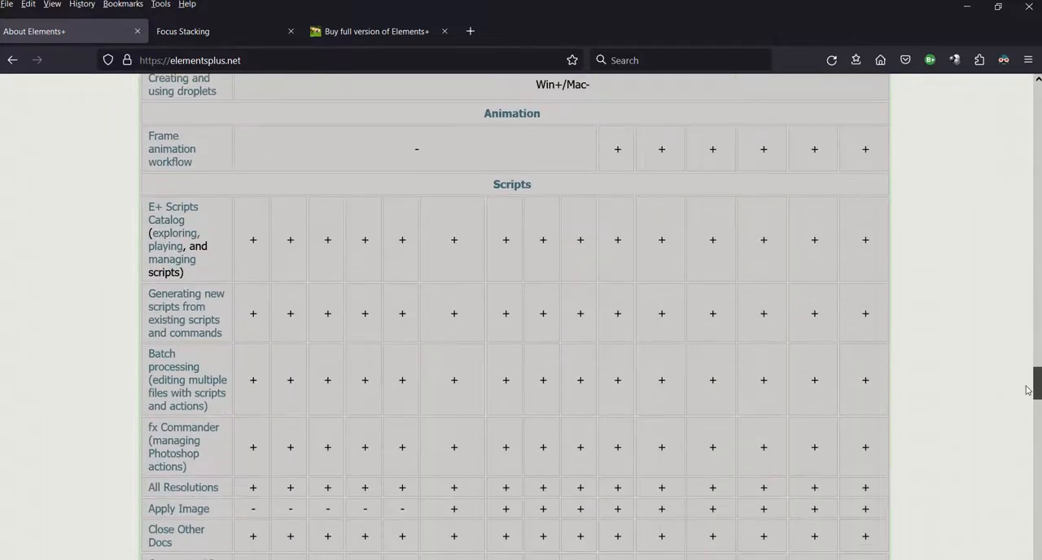
scroll(down, 3)
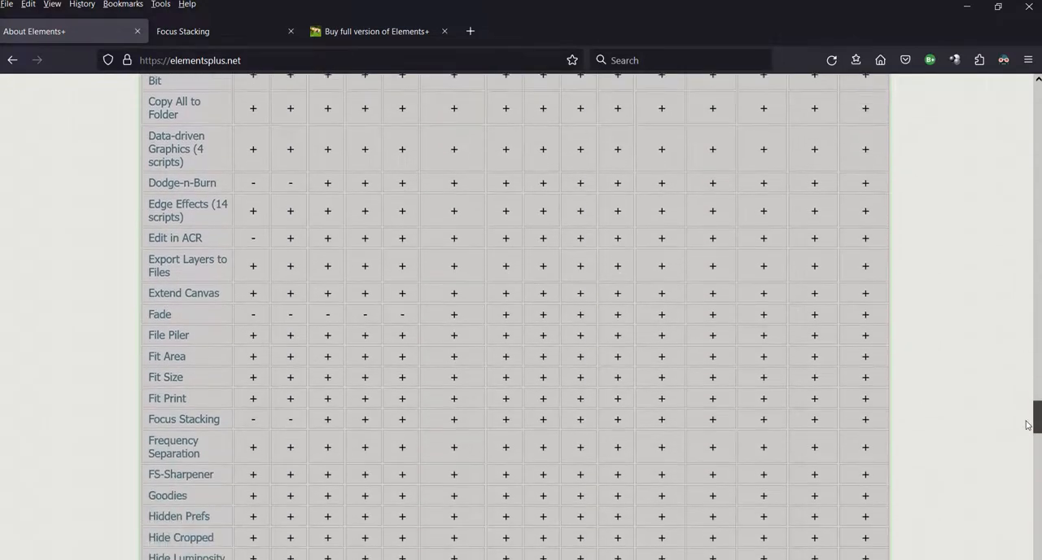
scroll(down, 3)
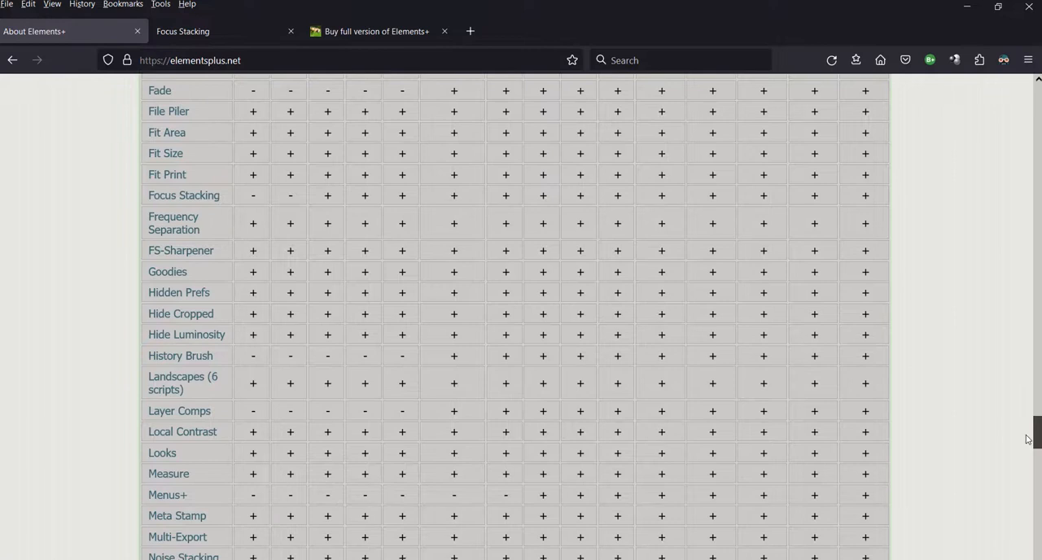
scroll(up, 3)
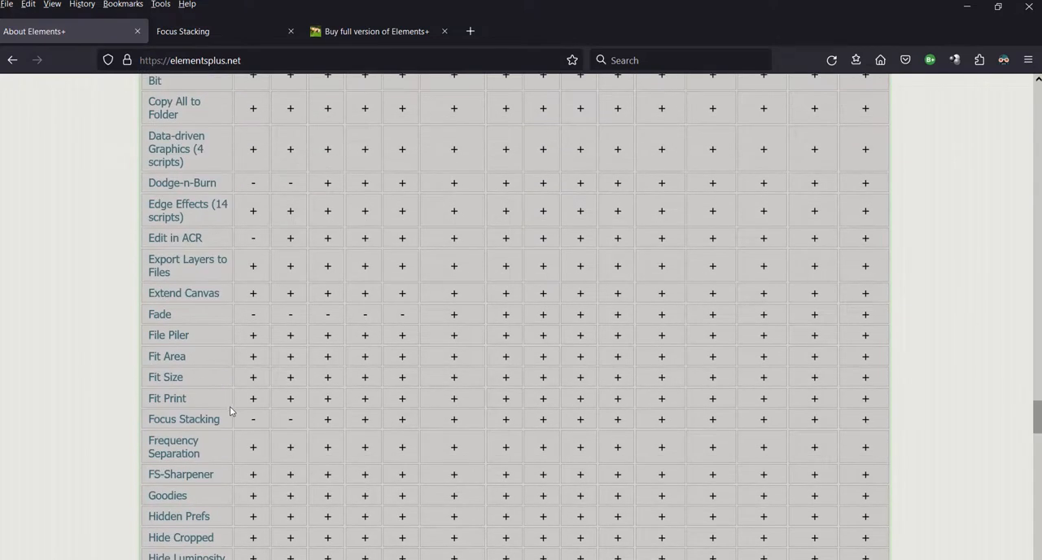
mouse_move(203, 422)
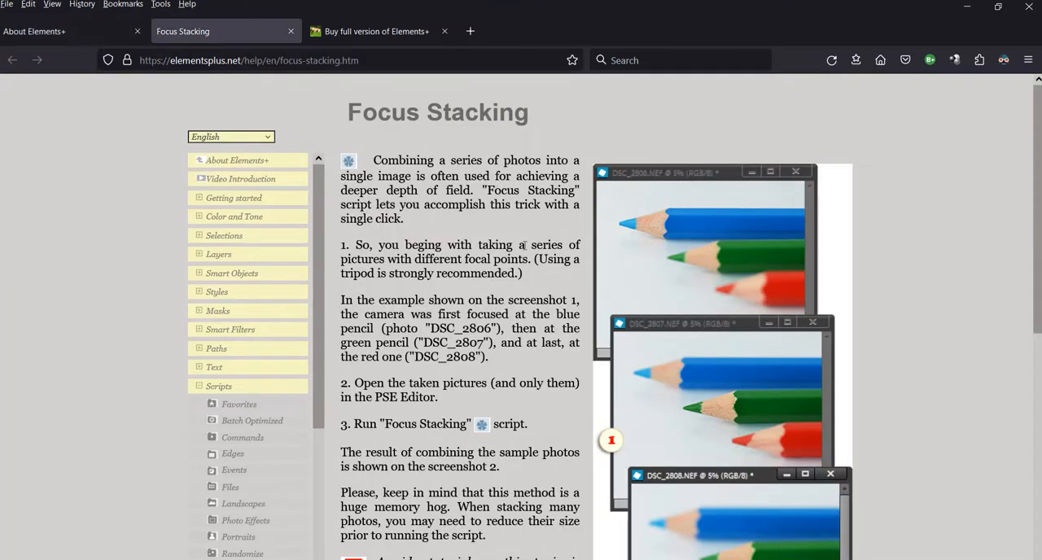
mouse_move(952, 174)
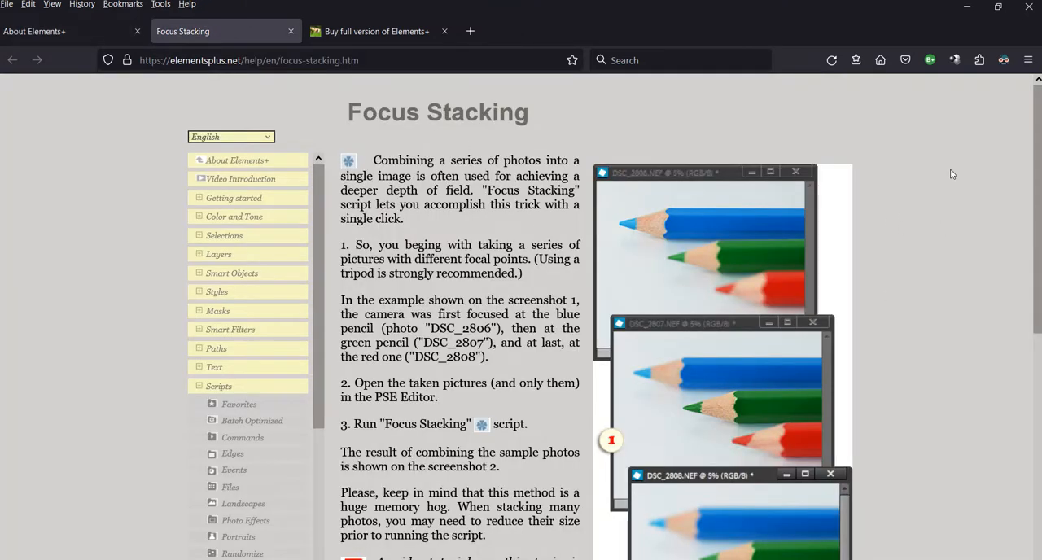
mouse_move(139, 268)
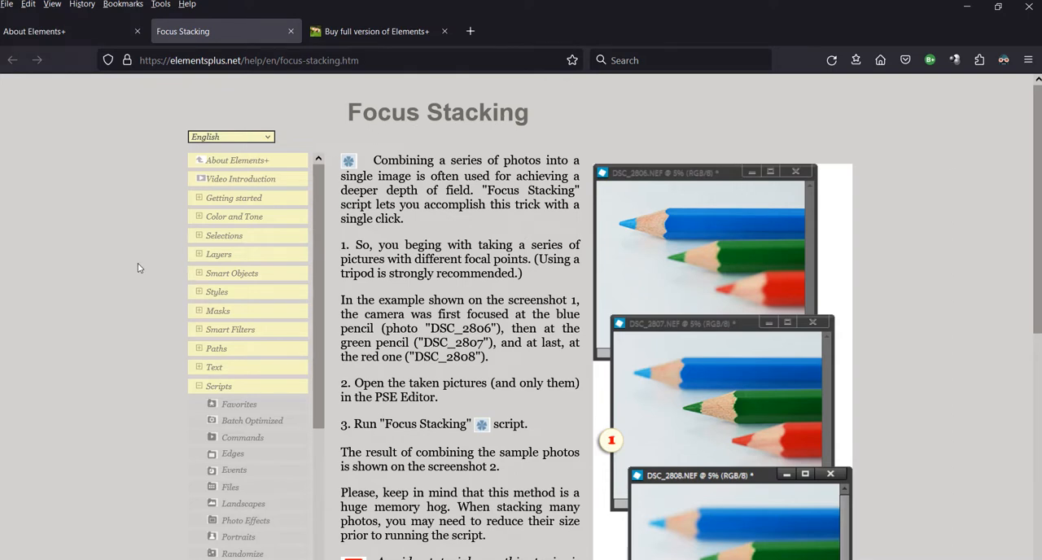
Switch to the 'Buy full version of Elements+' tab and scroll its edition list
click(374, 31)
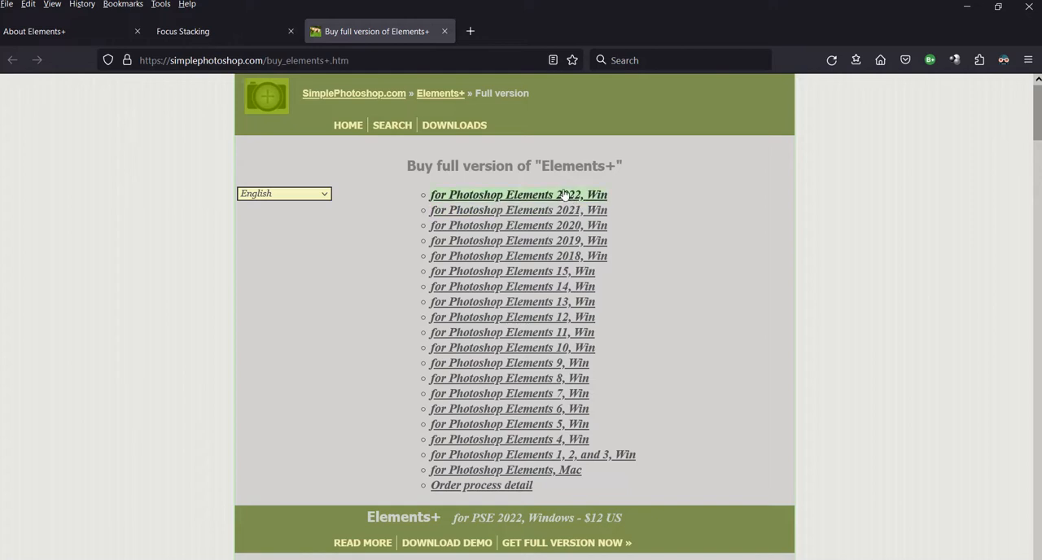
mouse_move(669, 334)
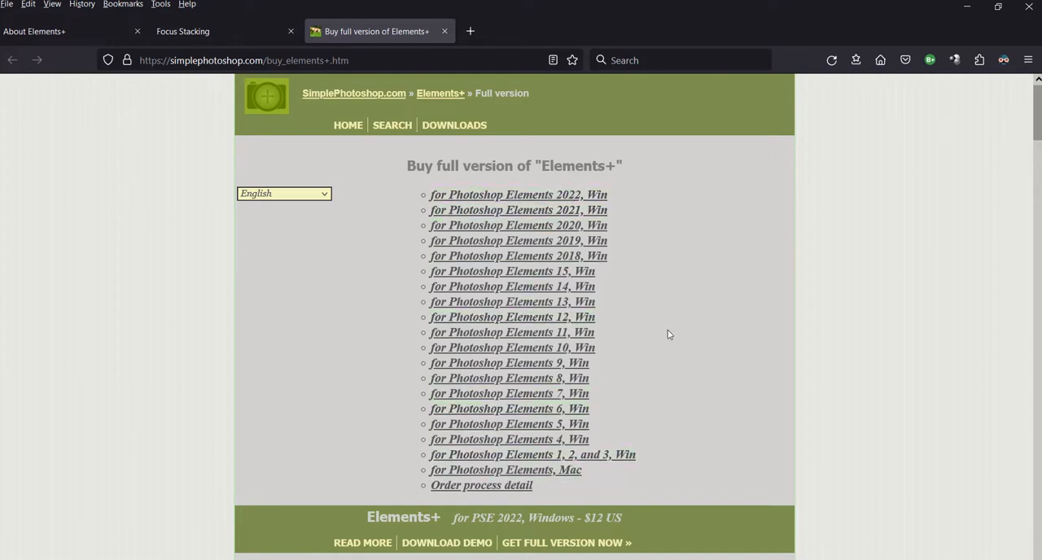
scroll(down, 3)
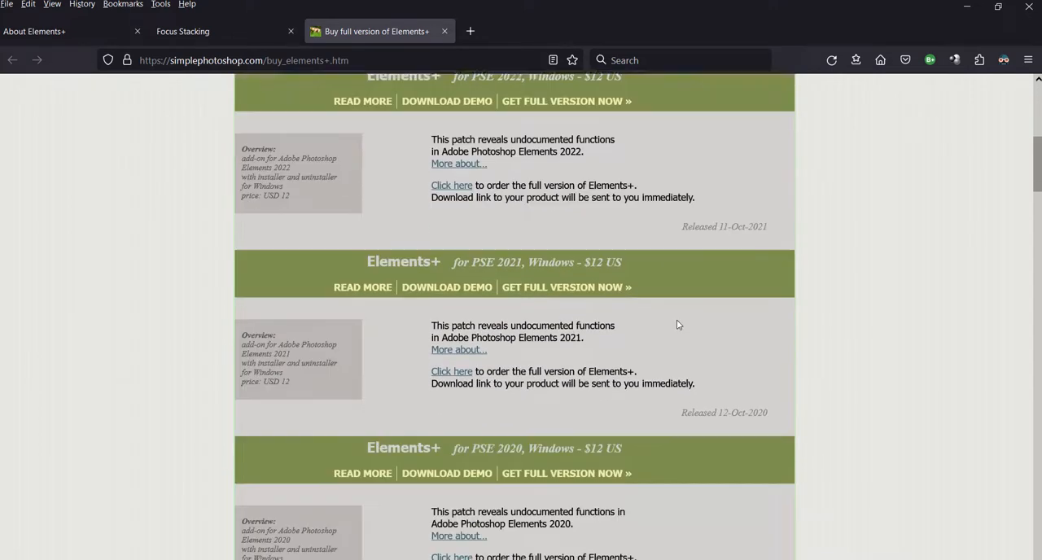
scroll(down, 3)
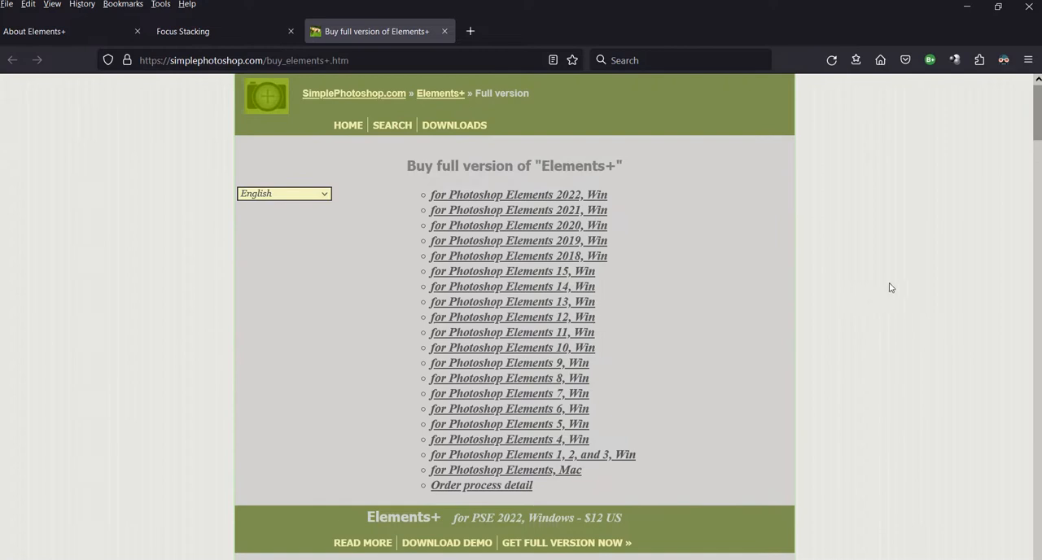
mouse_move(969, 224)
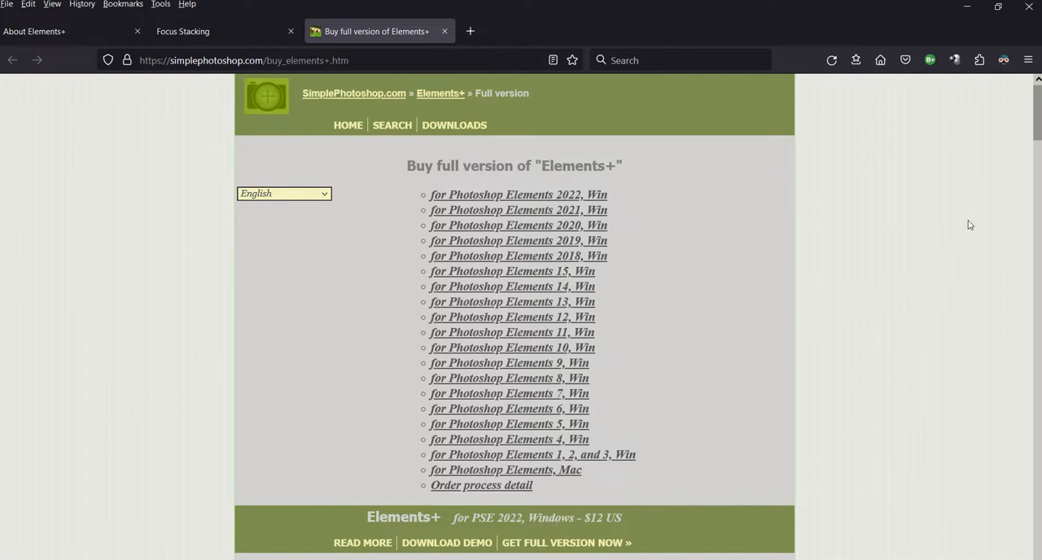
mouse_move(857, 338)
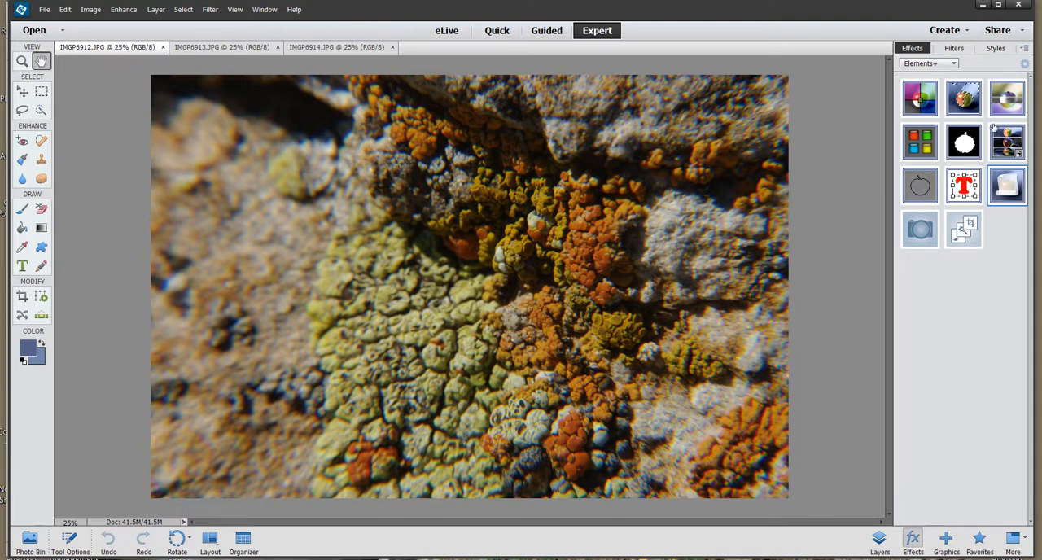
mouse_move(223, 54)
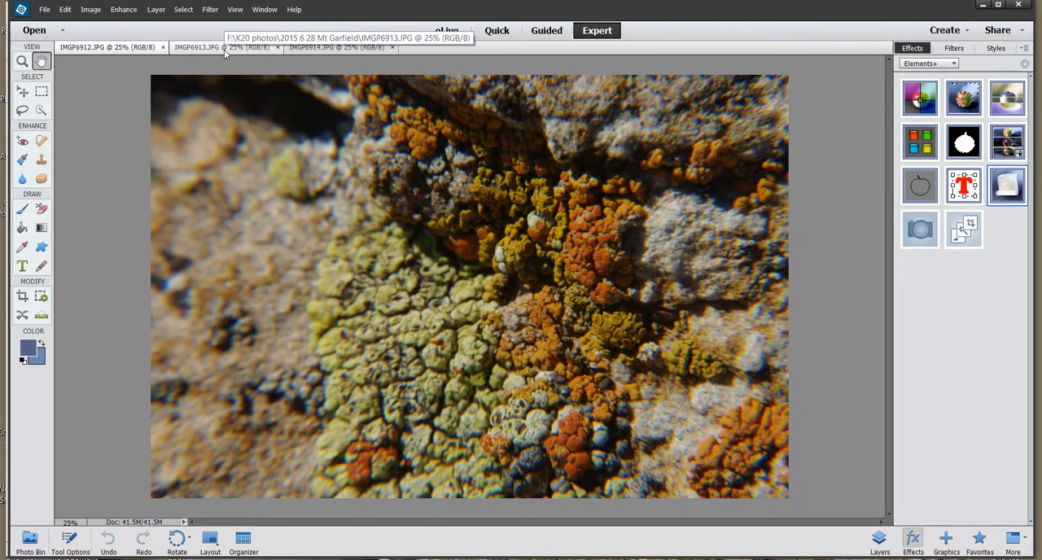
Switch to the IMGP6913 lichen document to compare focus
click(350, 47)
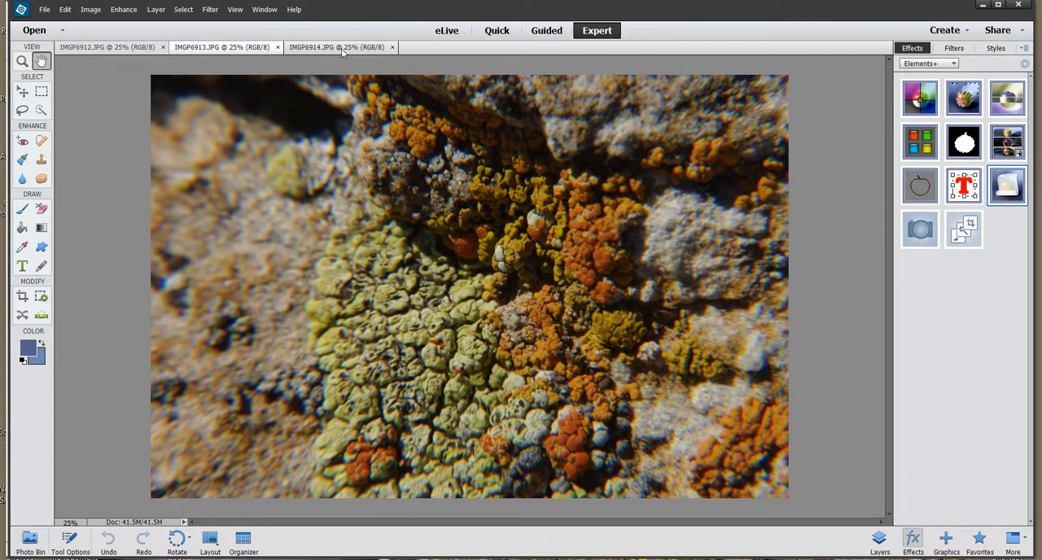
mouse_move(343, 47)
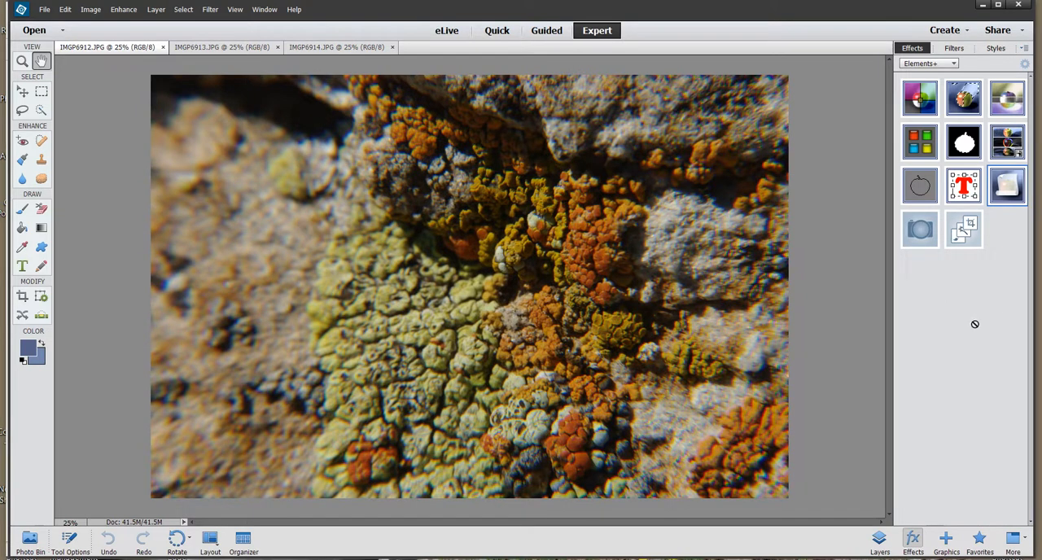
mouse_move(1008, 186)
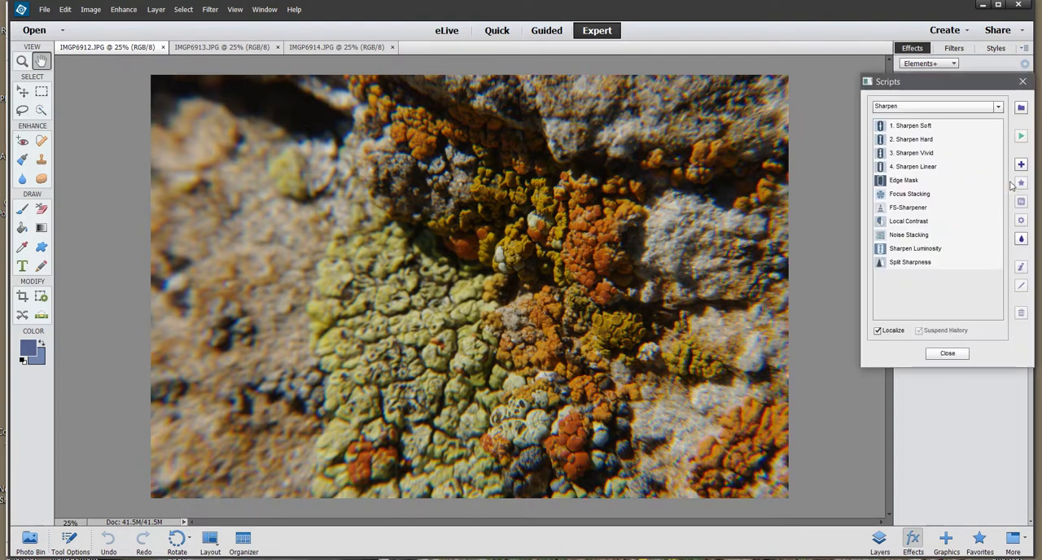
Select Focus Stacking in the Scripts dialog and run it on the lichen shots
click(910, 194)
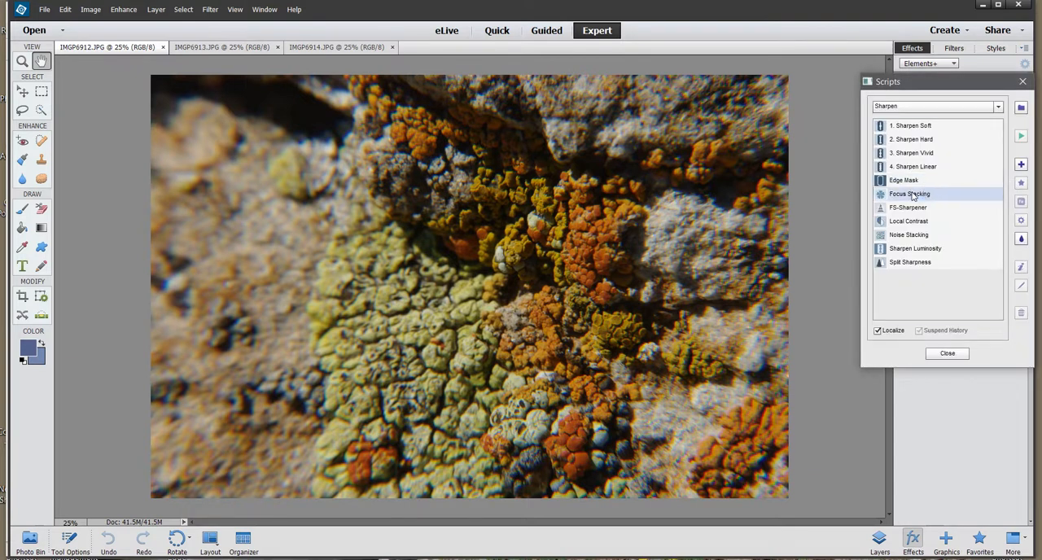
click(902, 194)
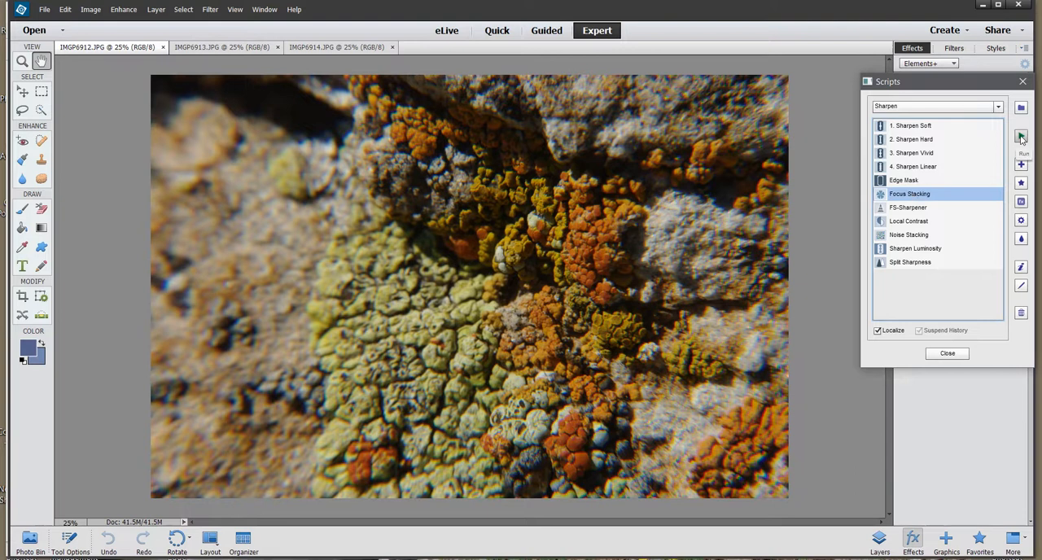
click(1021, 137)
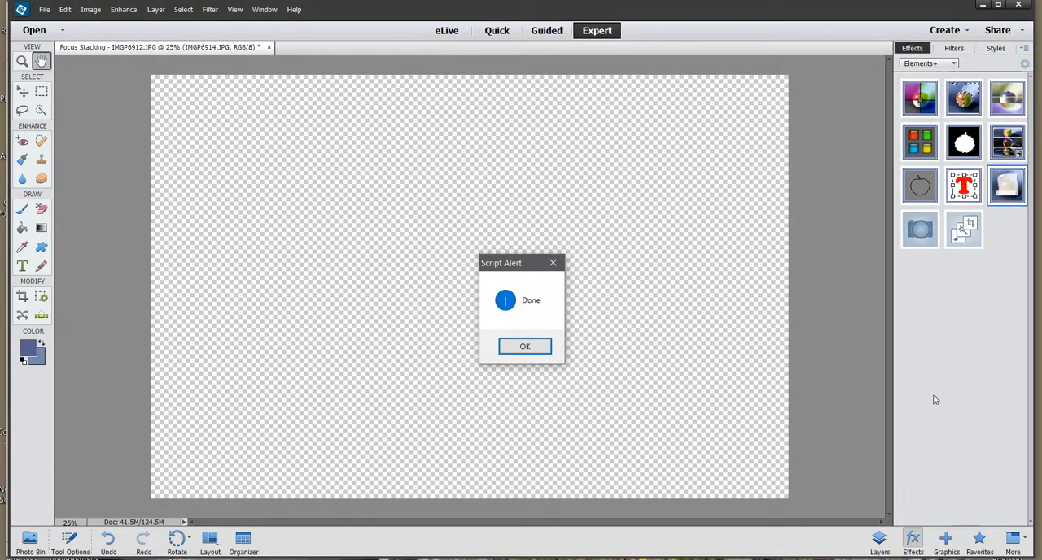
Dismiss the Script Alert to view the stacked lichen image
click(525, 346)
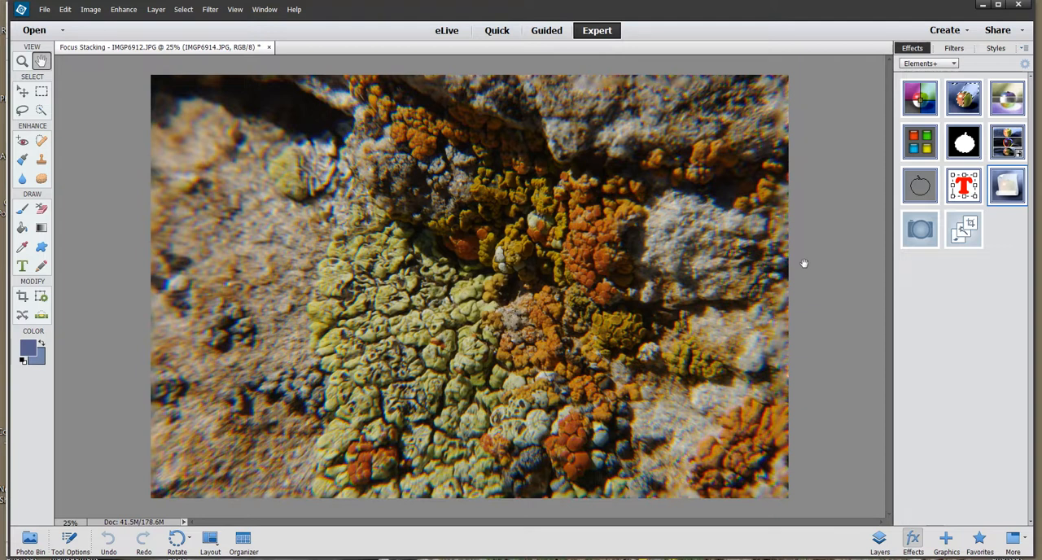
mouse_move(185, 364)
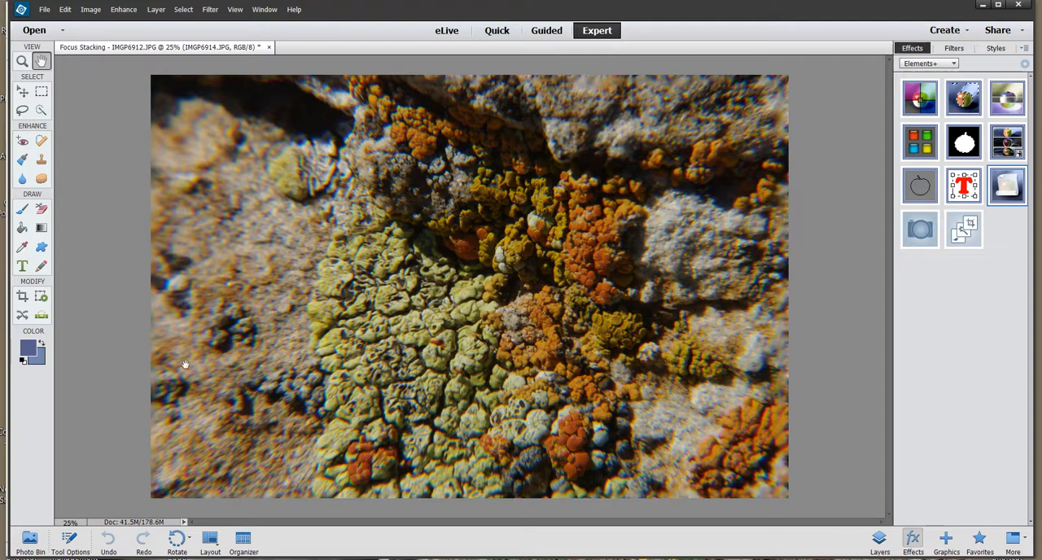
mouse_move(253, 261)
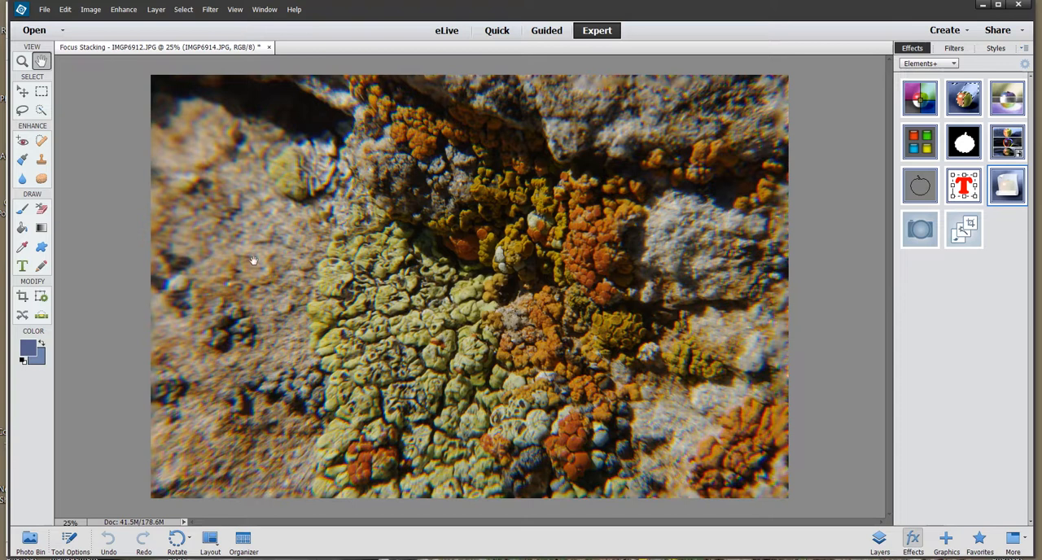
mouse_move(264, 230)
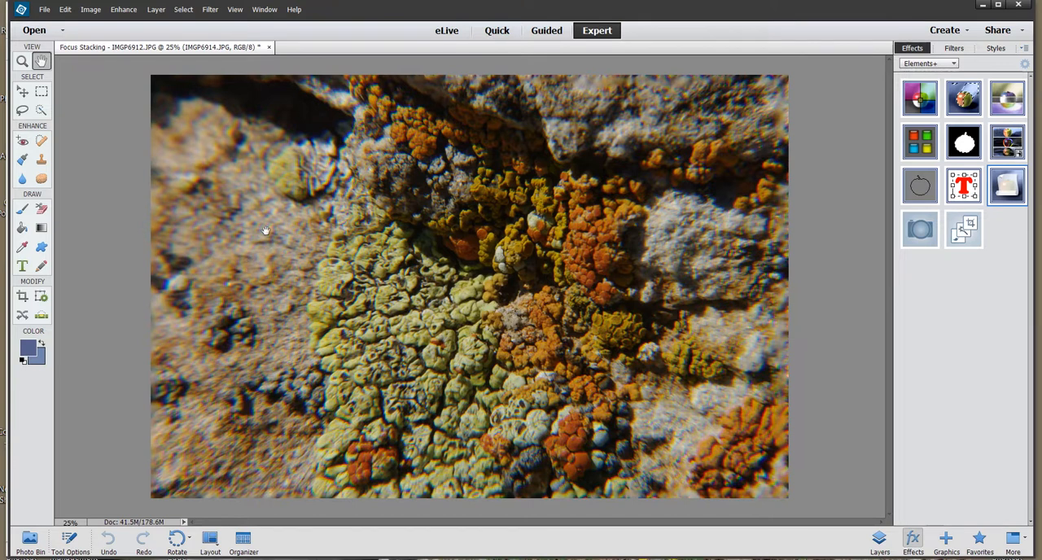